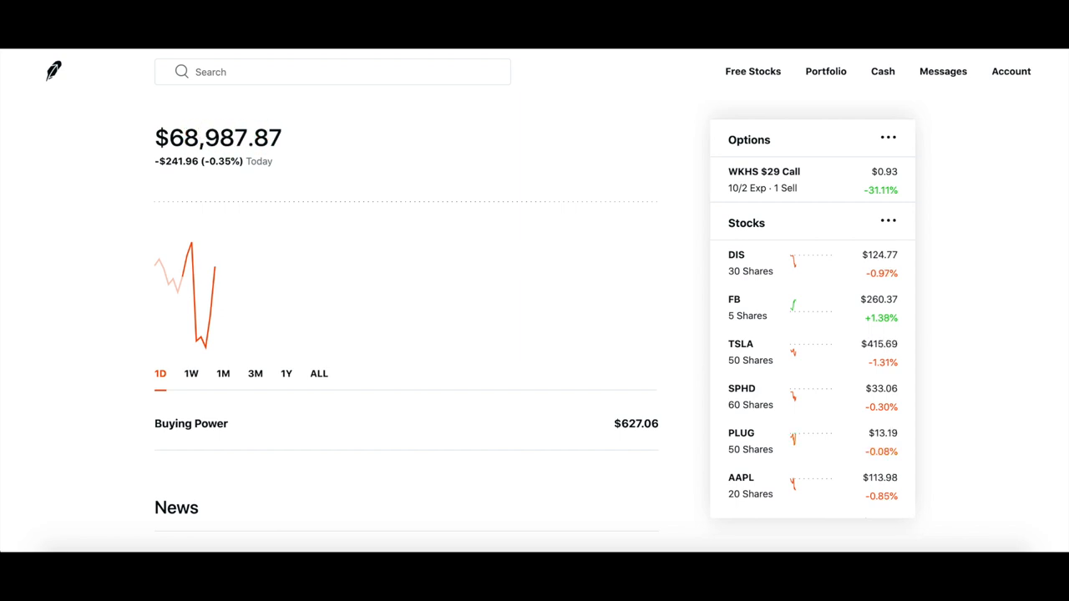
mouse_move(541, 124)
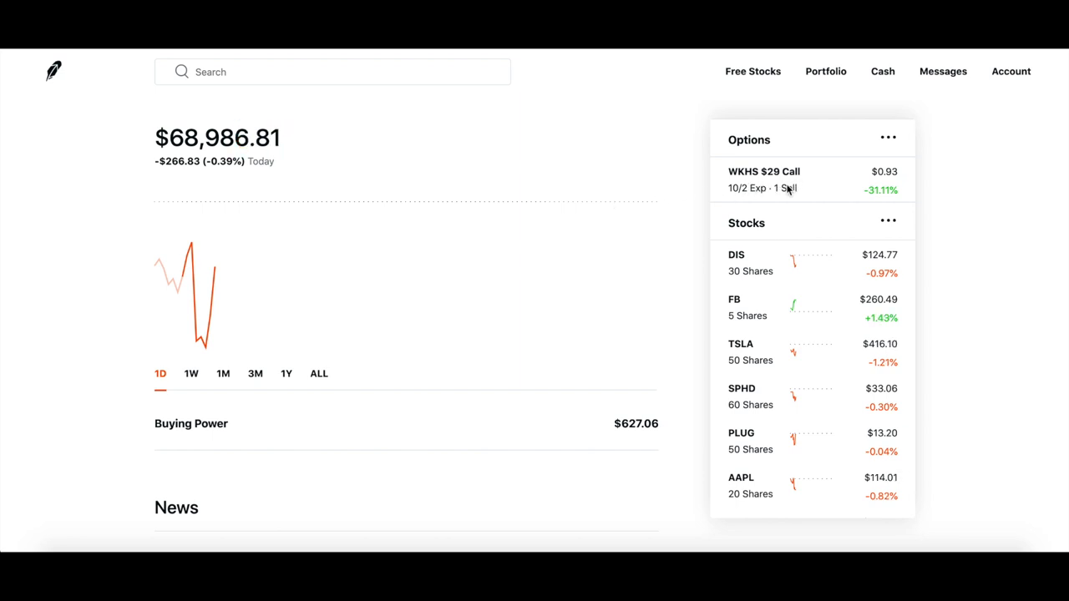
mouse_move(736, 299)
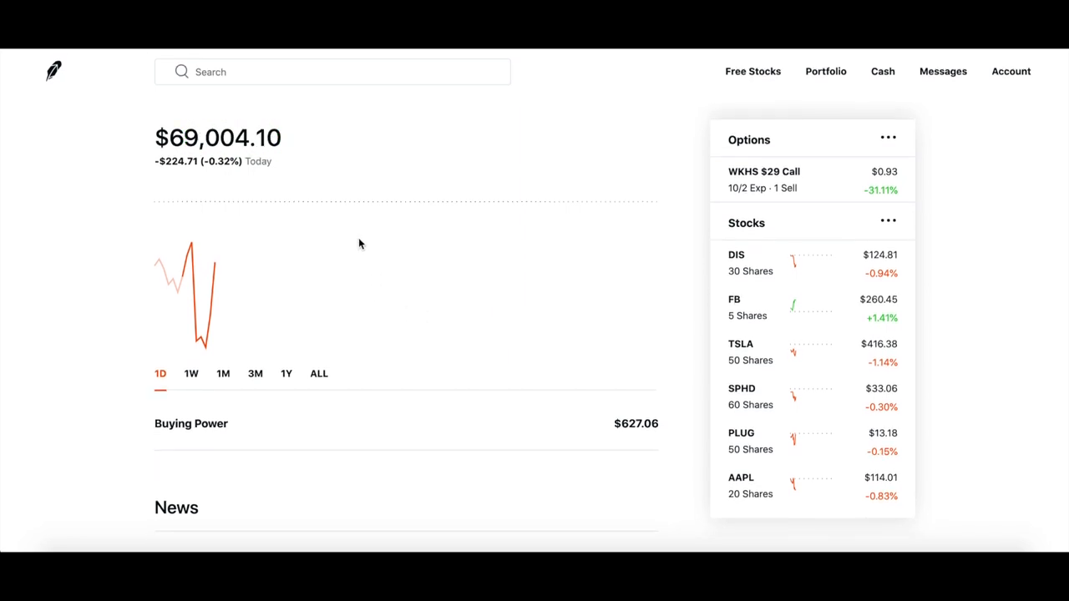
- Search 'work' and open the Workhorse (WKHS) stock page
left_click(332, 71)
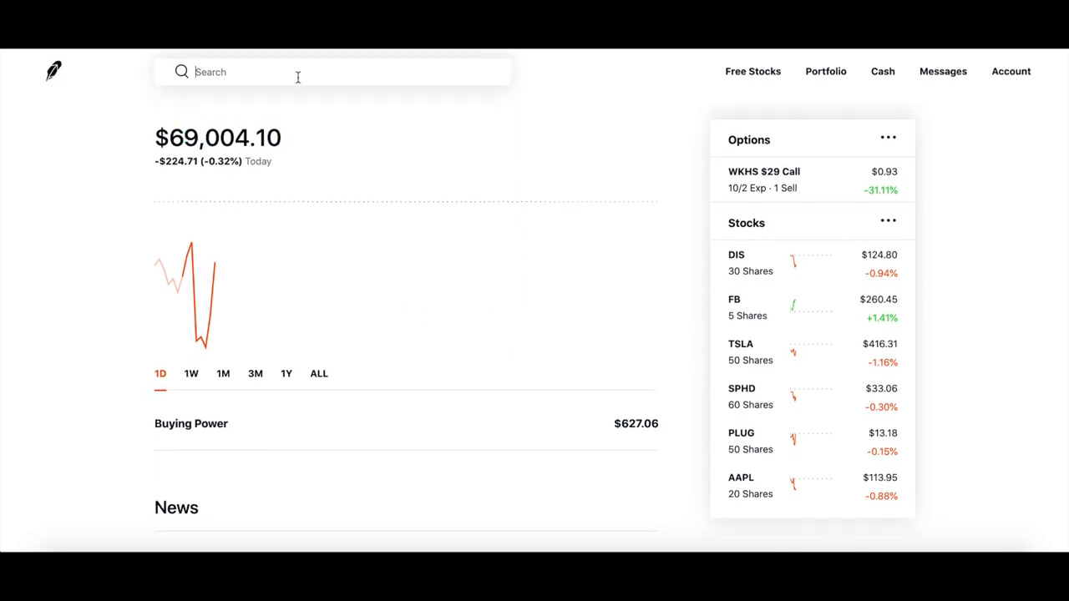
type("work")
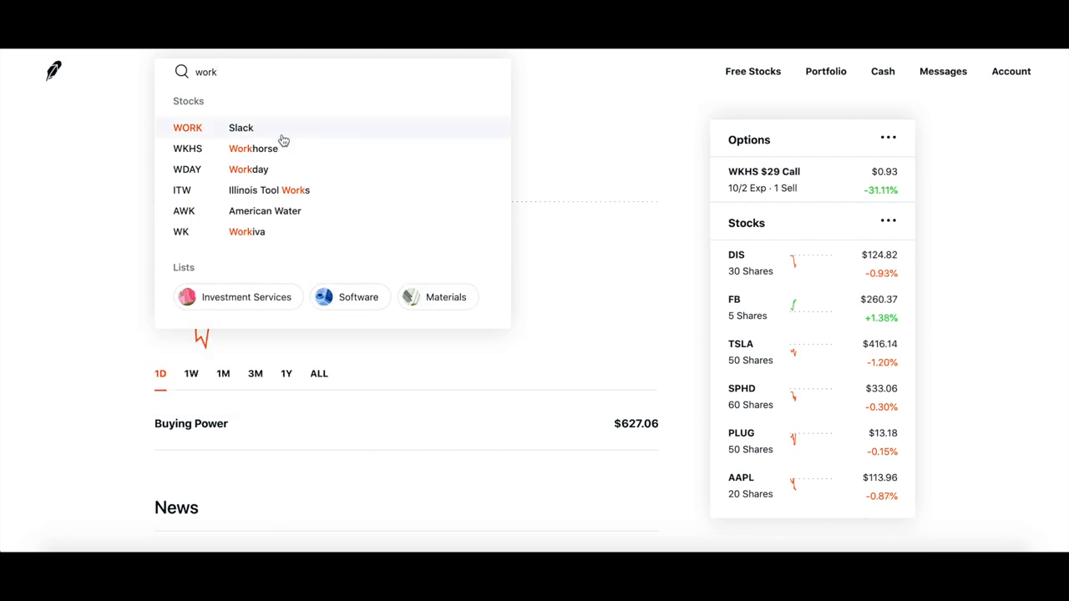
left_click(240, 127)
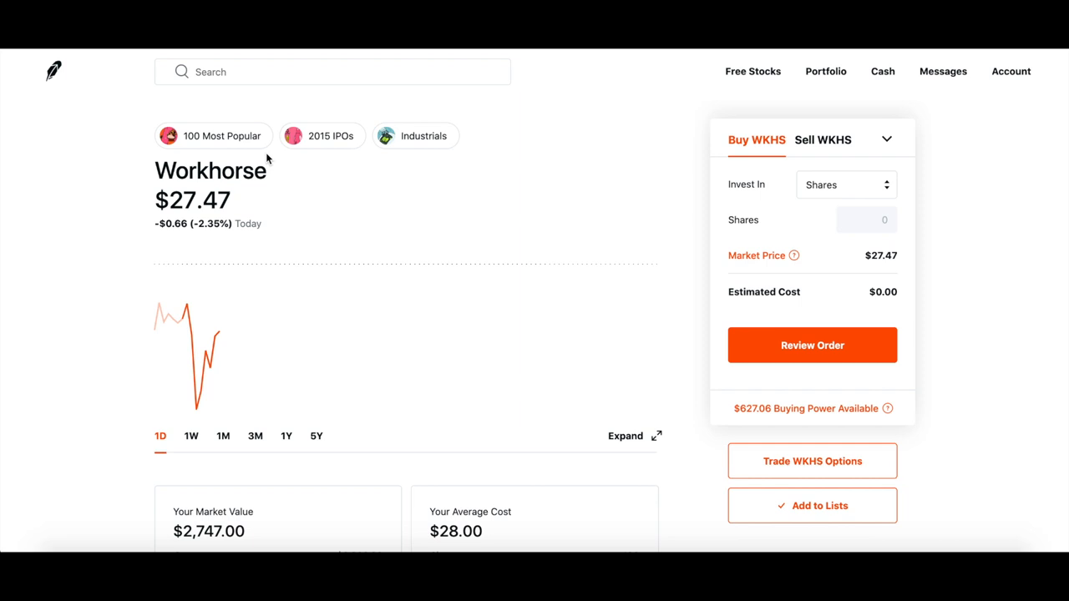
mouse_move(324, 251)
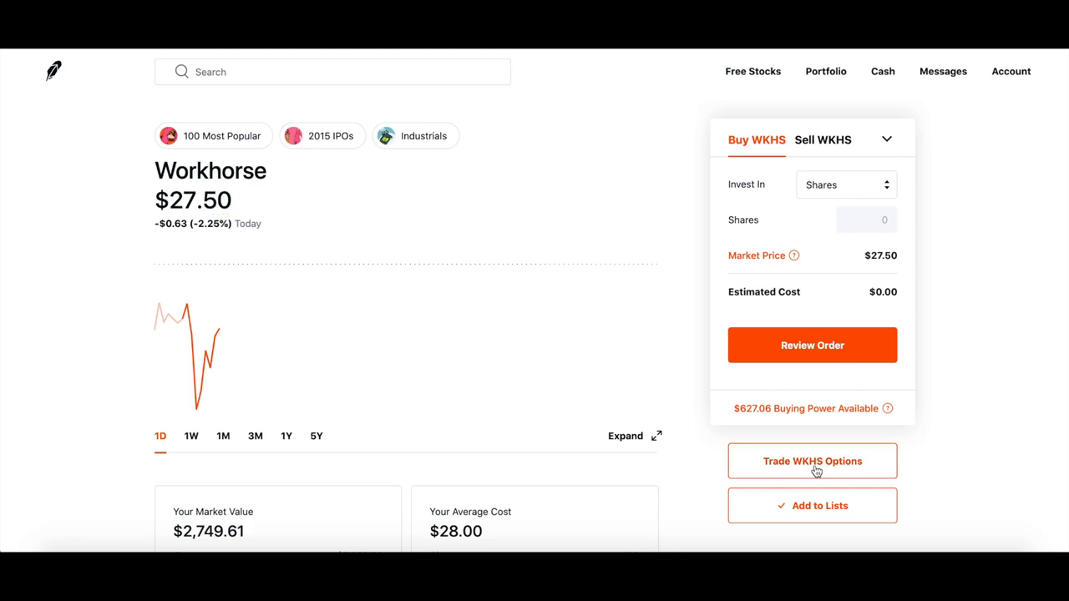
left_click(811, 461)
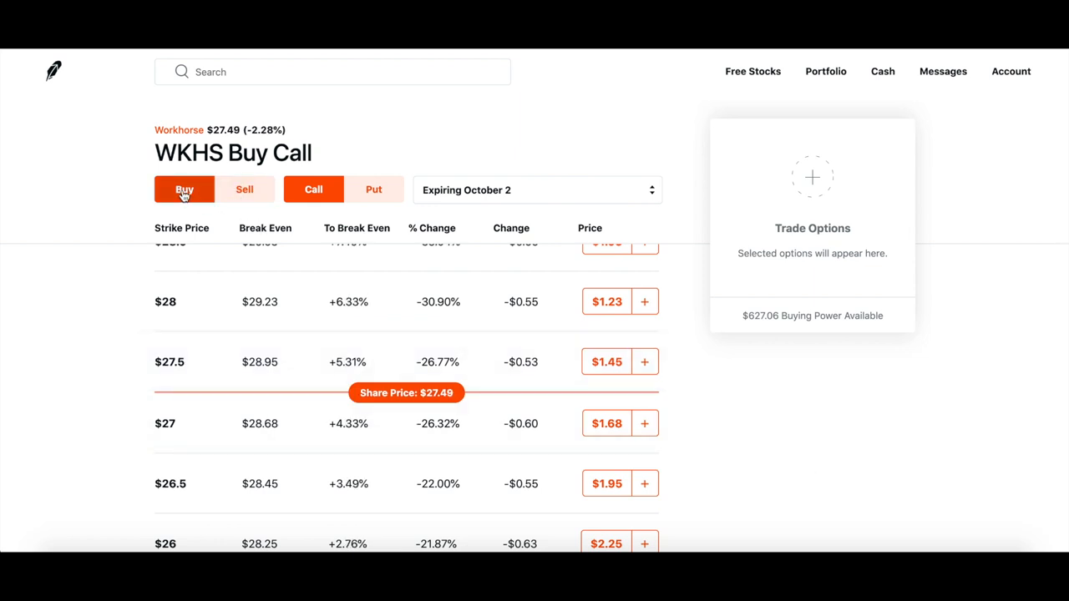
left_click(244, 188)
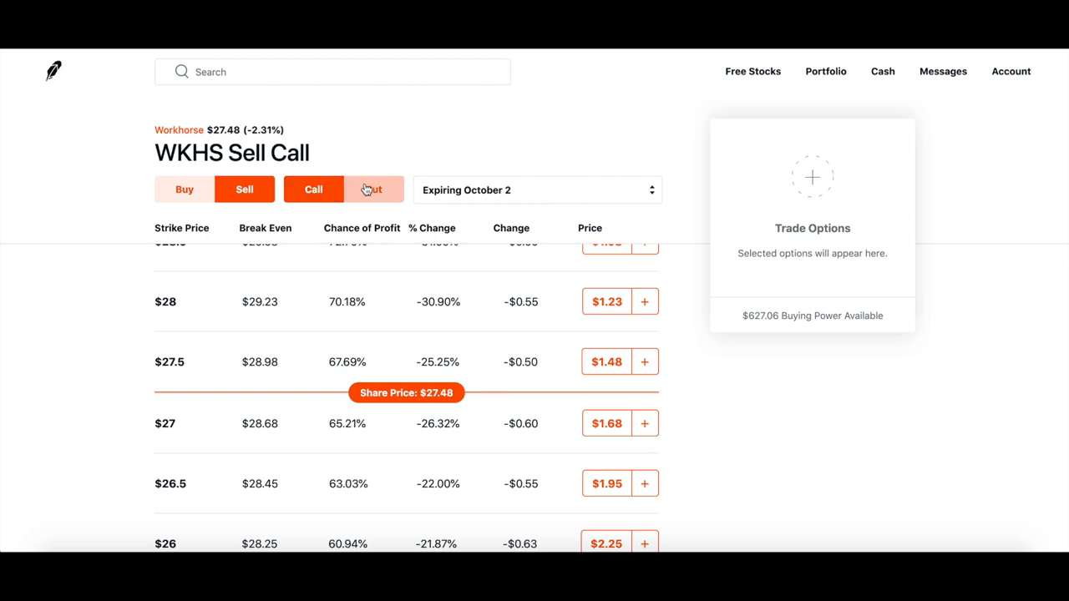
left_click(373, 189)
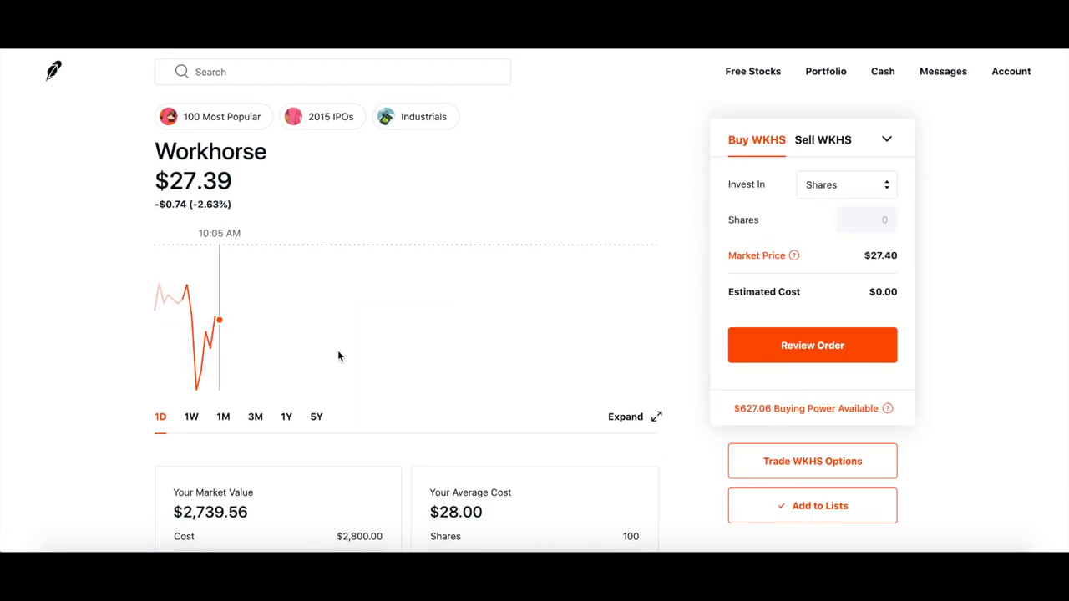
- Scroll down the WKHS page and expand the About section's extra statistics with Show More
scroll("down", 3)
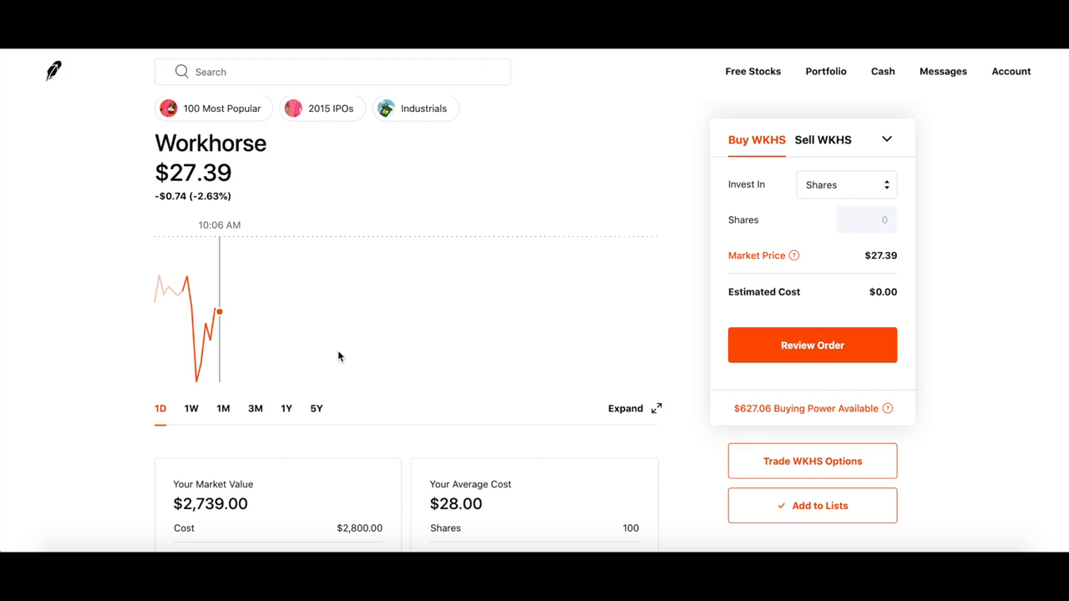
scroll("down", 3)
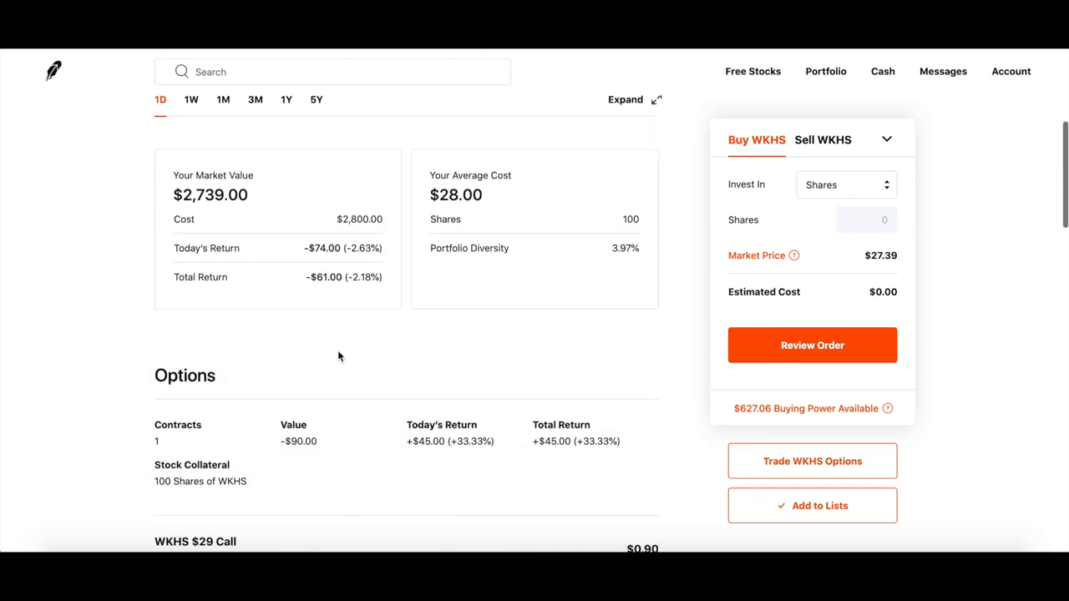
scroll("down", 3)
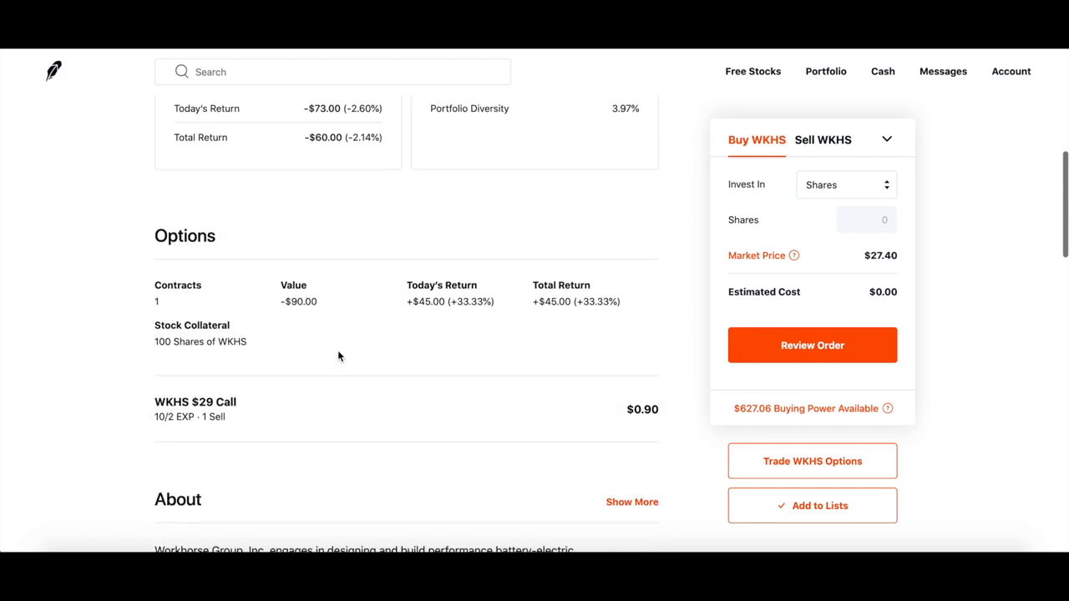
scroll("down", 3)
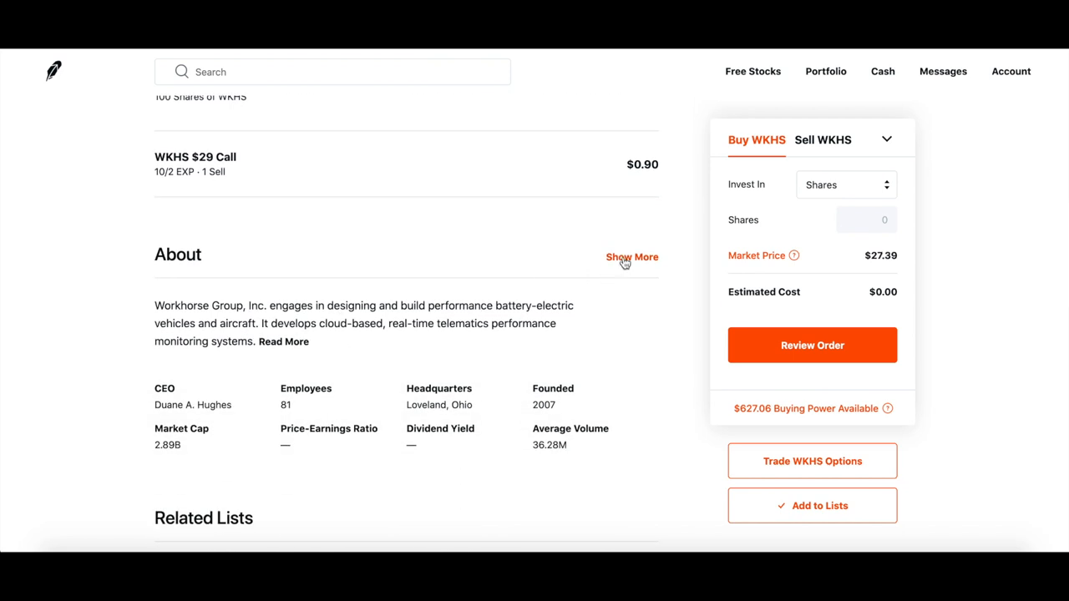
left_click(632, 257)
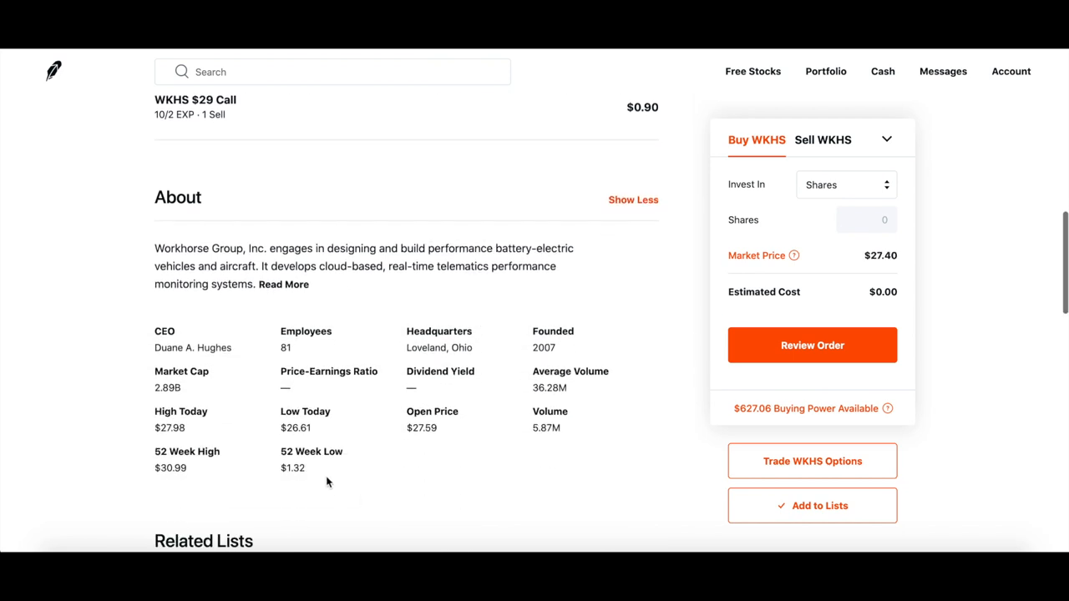
mouse_move(319, 469)
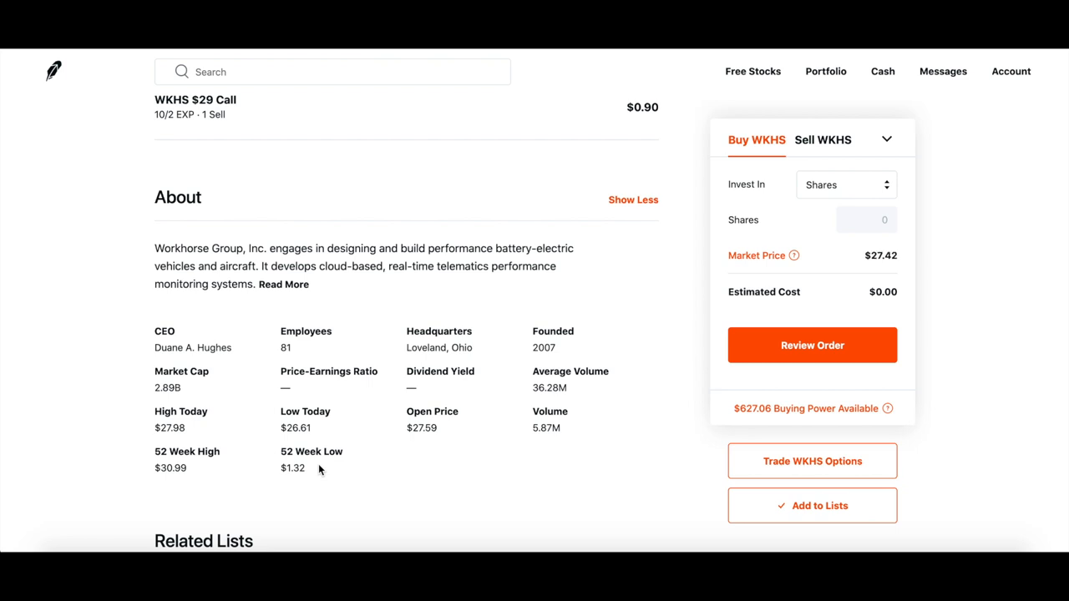
mouse_move(207, 472)
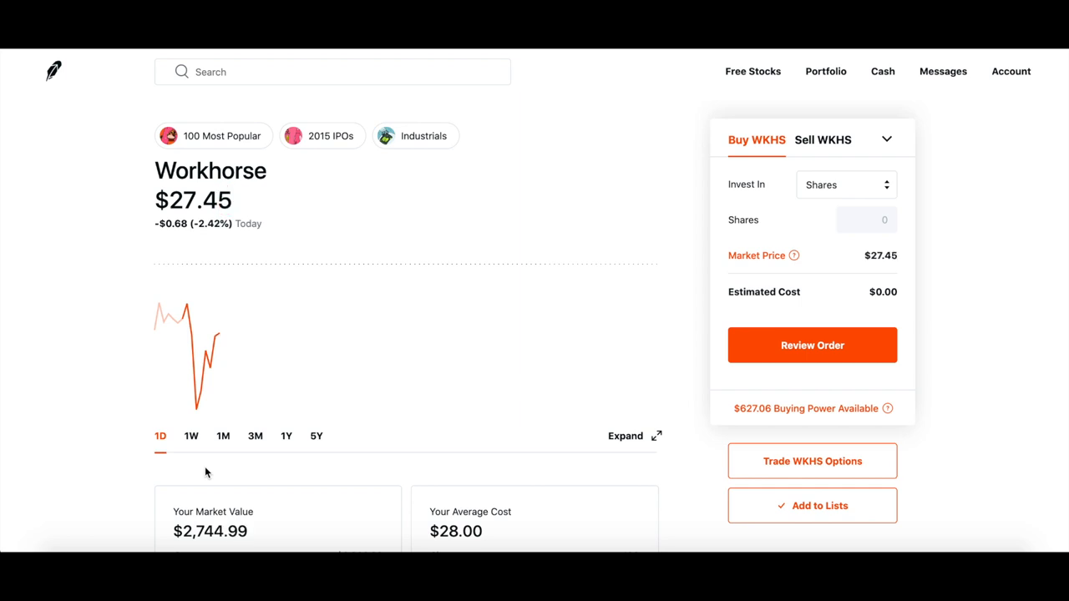
mouse_move(802, 468)
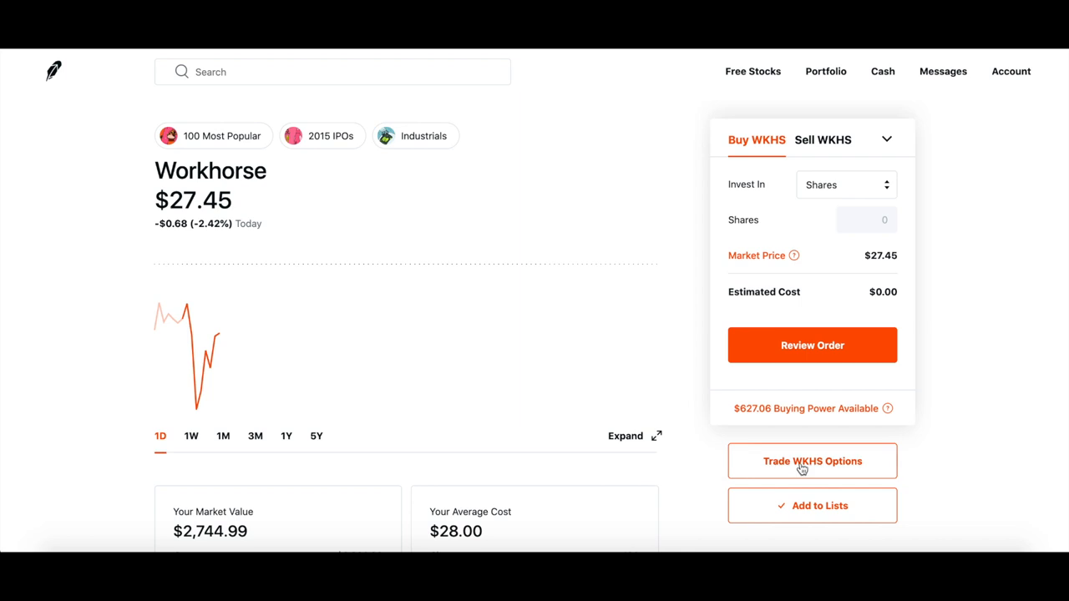
- Open the WKHS October 2 Sell Put chain and expand the $26.50 strike's bid/ask and Greeks
left_click(812, 461)
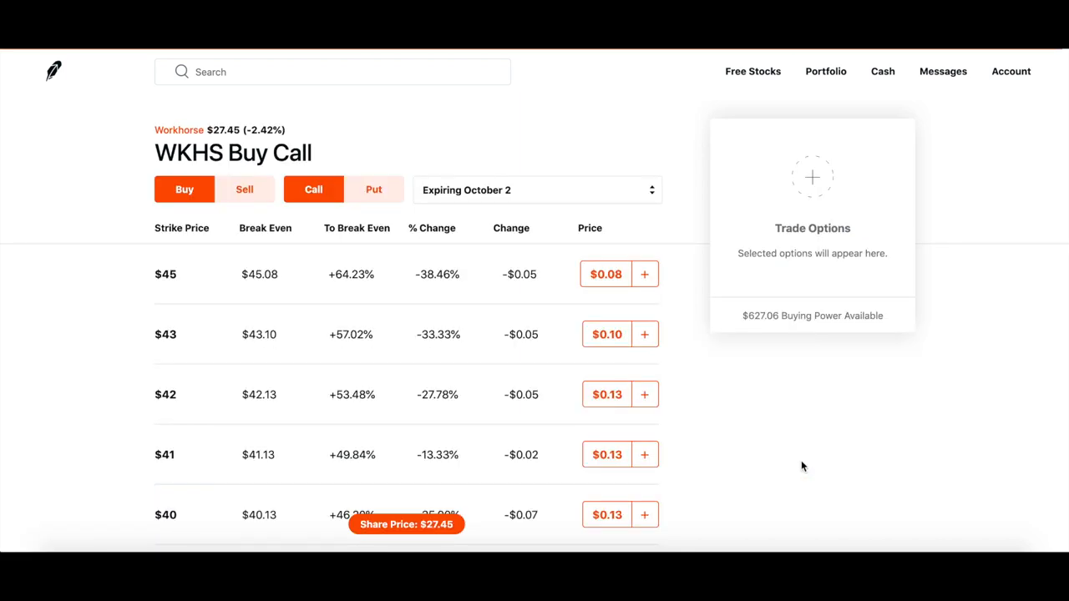
left_click(245, 189)
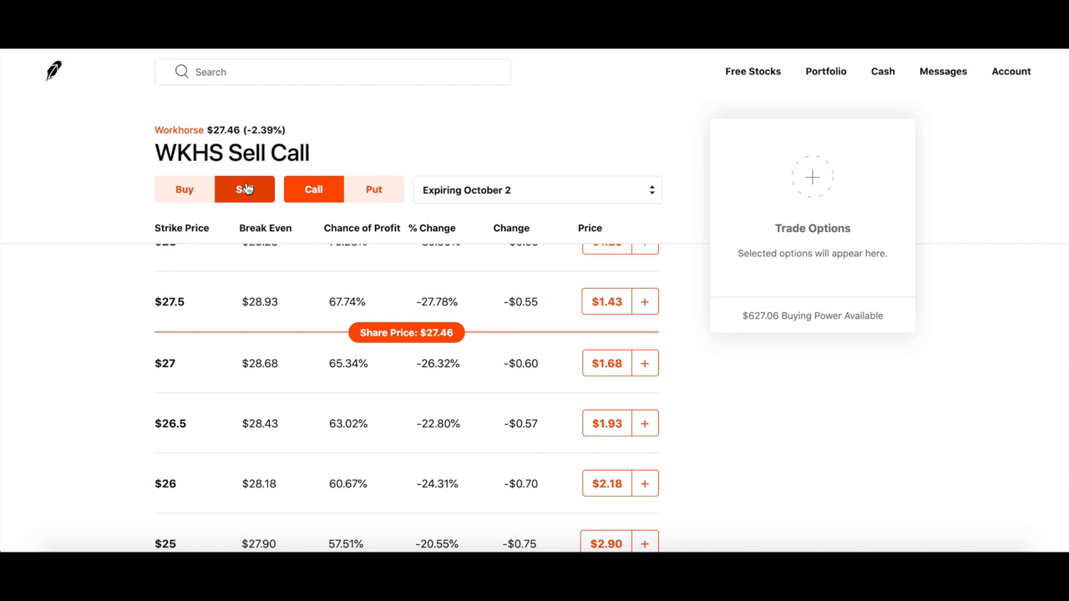
left_click(373, 189)
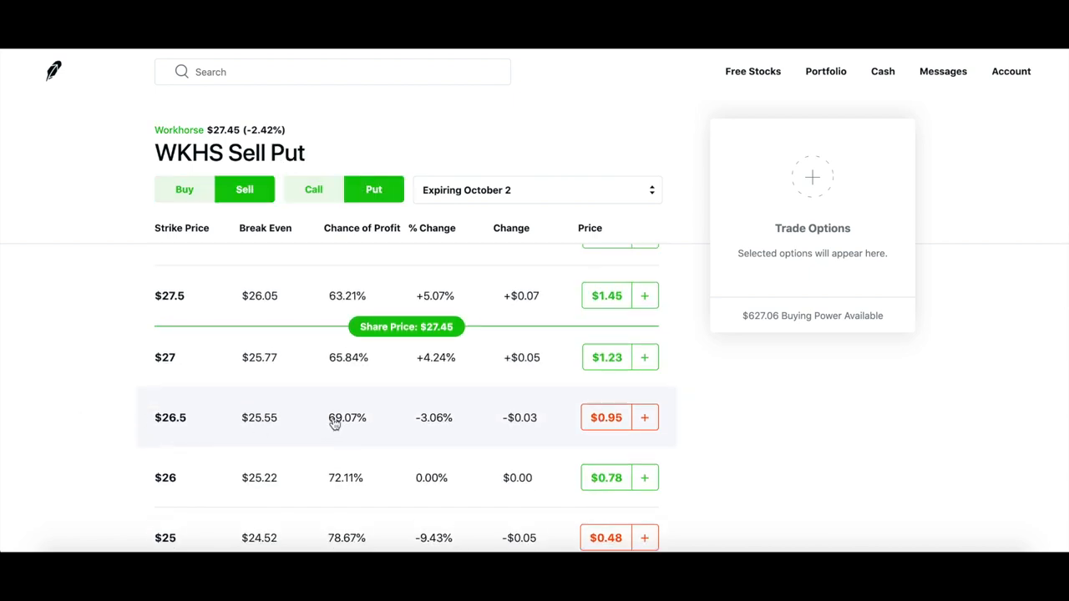
left_click(334, 417)
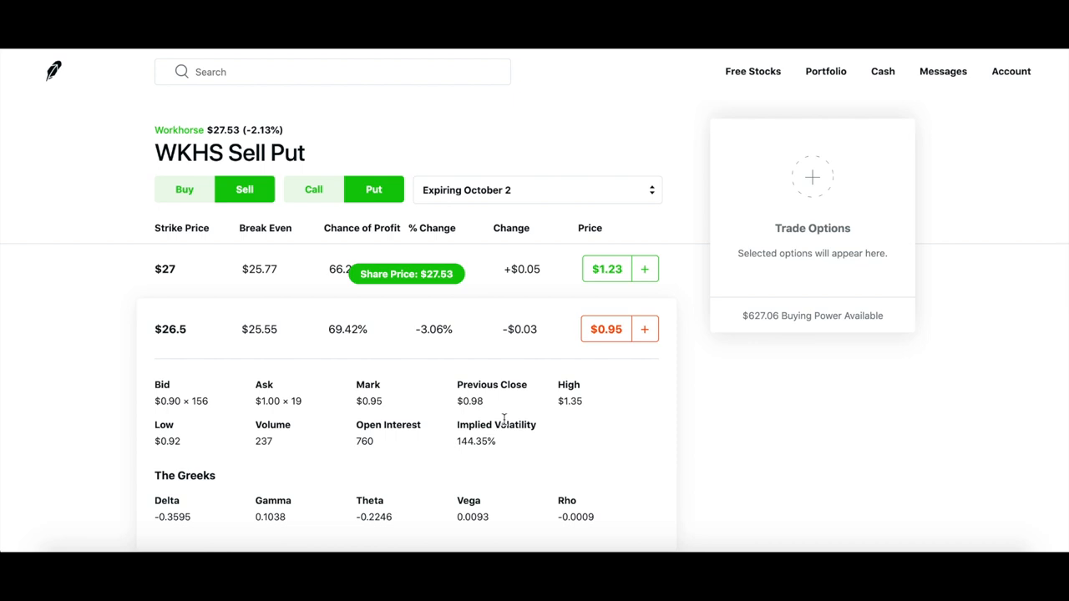
mouse_move(466, 451)
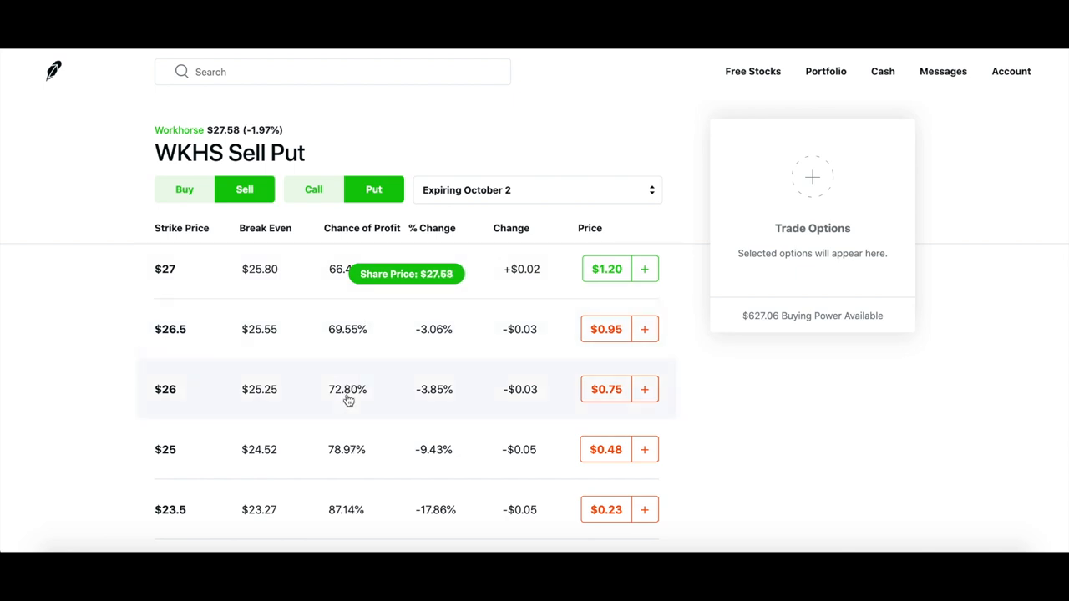
- Expand the $26 WKHS put, showing bid $0.70, ask $0.80 and volatility
left_click(348, 389)
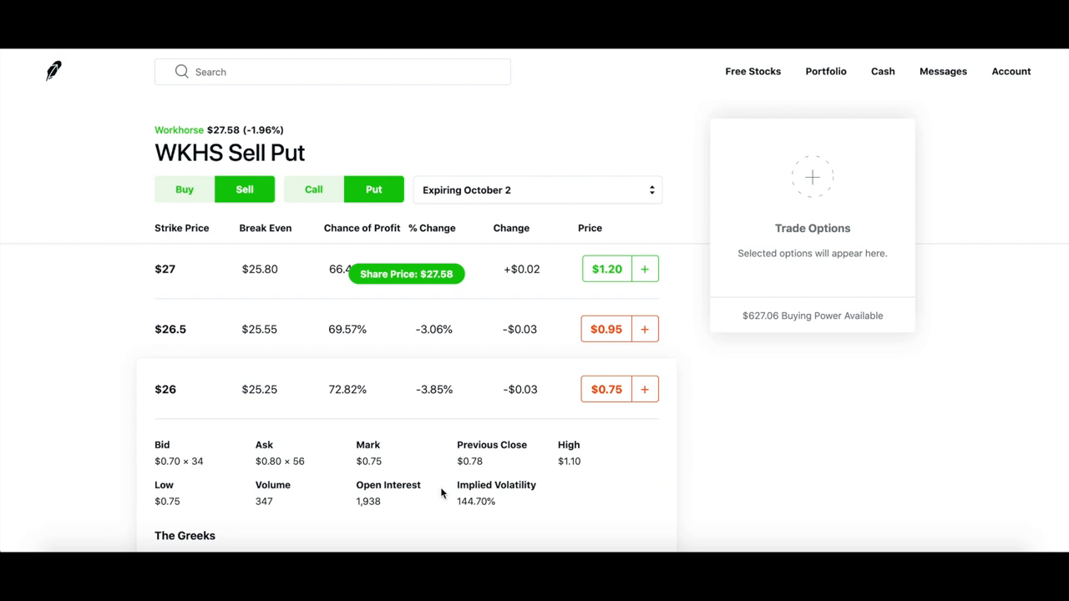
mouse_move(394, 410)
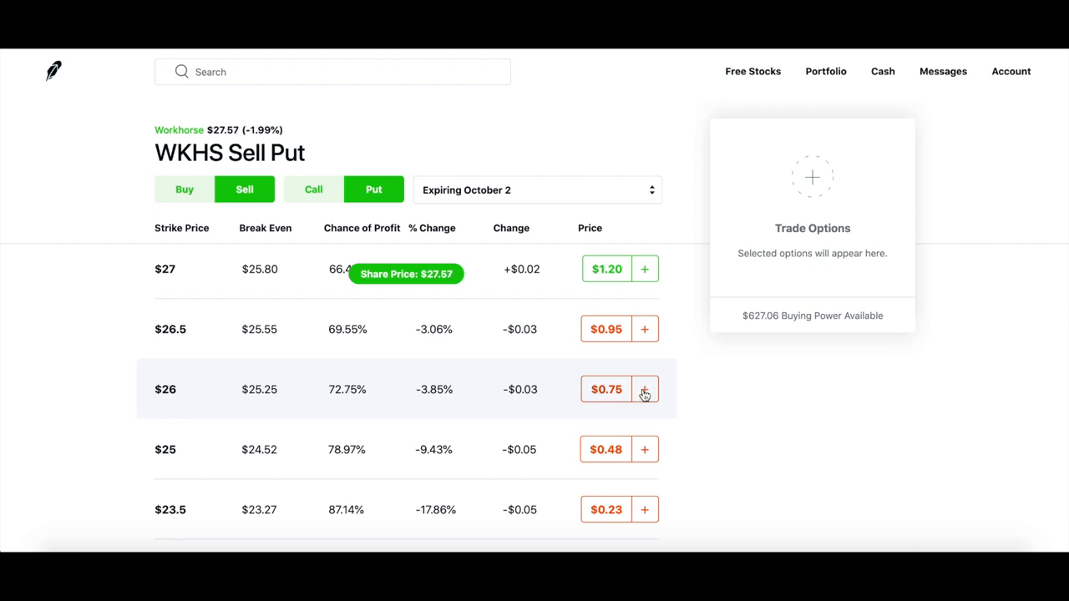
- Stage one contract of the $26 WKHS 10/2 short put at $0.75 credit
left_click(644, 390)
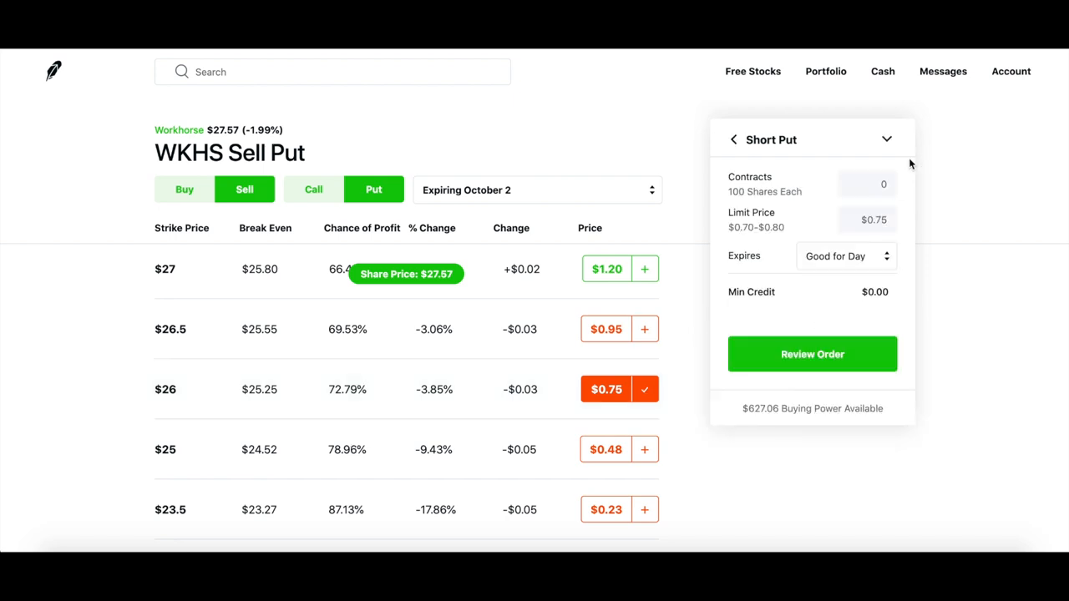
left_click(867, 184)
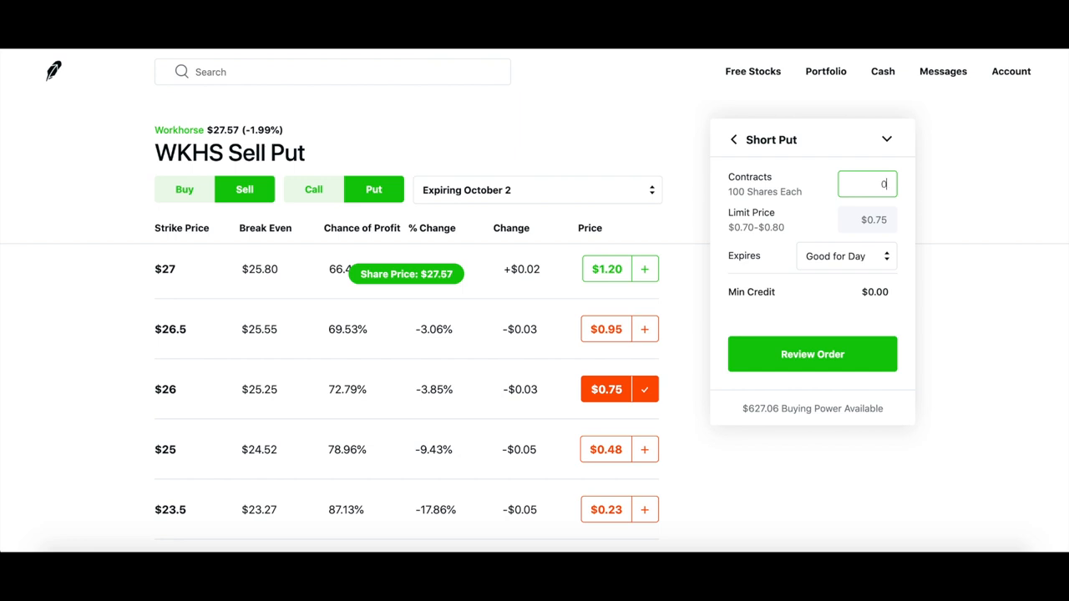
type("1")
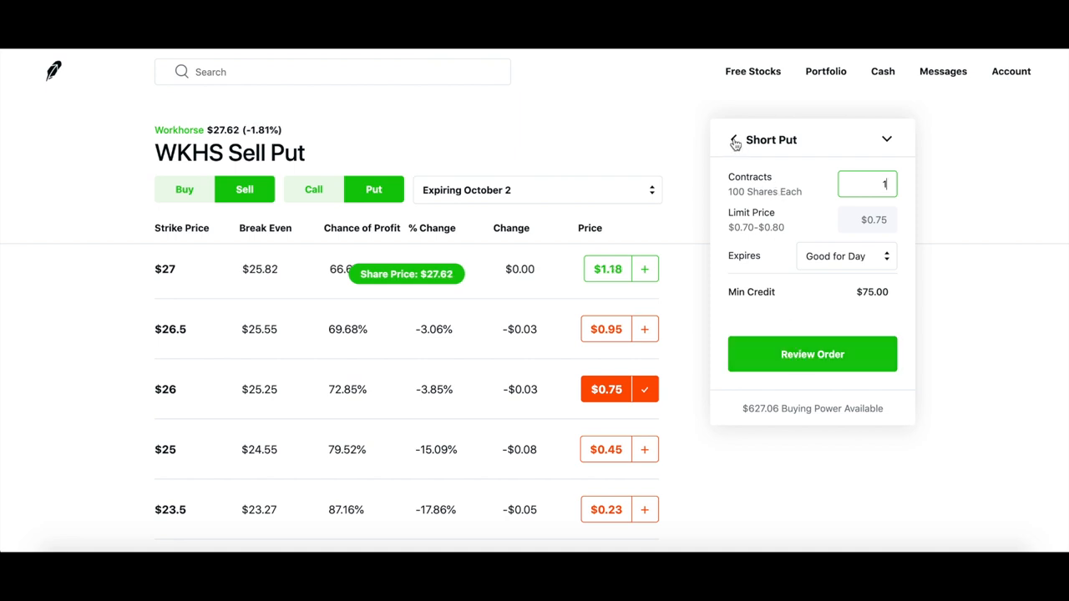
left_click(811, 353)
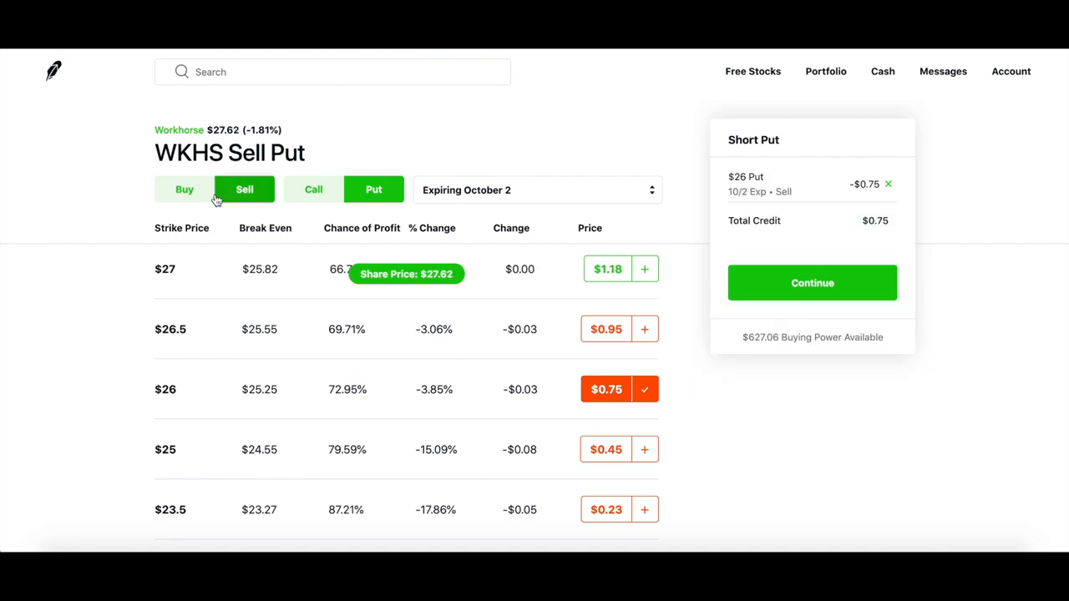
- Switch the WKHS chain to Sell Call and scroll through the call strikes
left_click(313, 189)
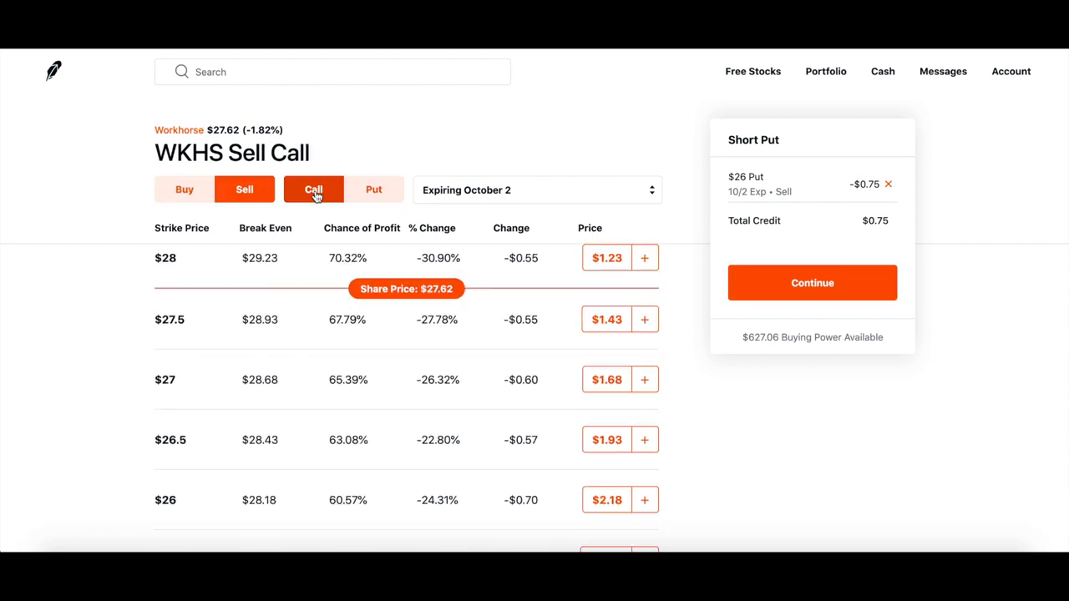
scroll("down", 3)
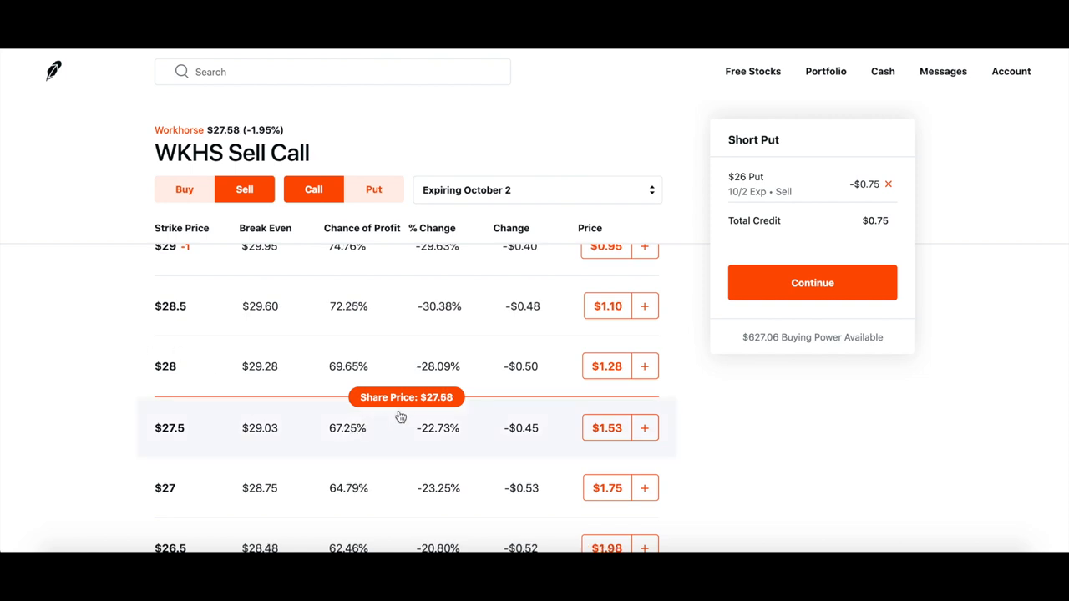
mouse_move(399, 367)
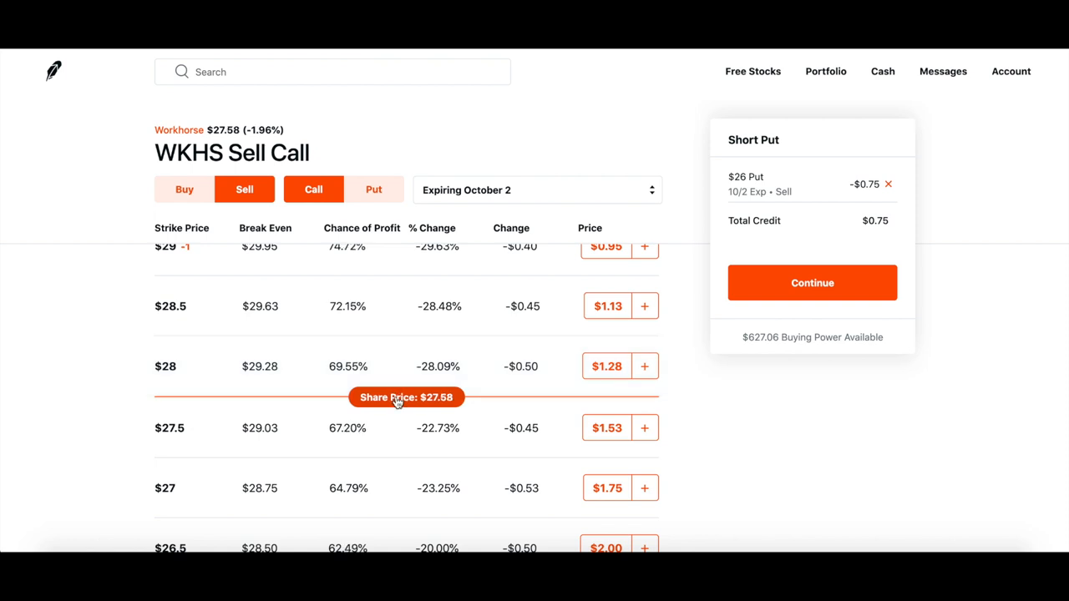
mouse_move(432, 404)
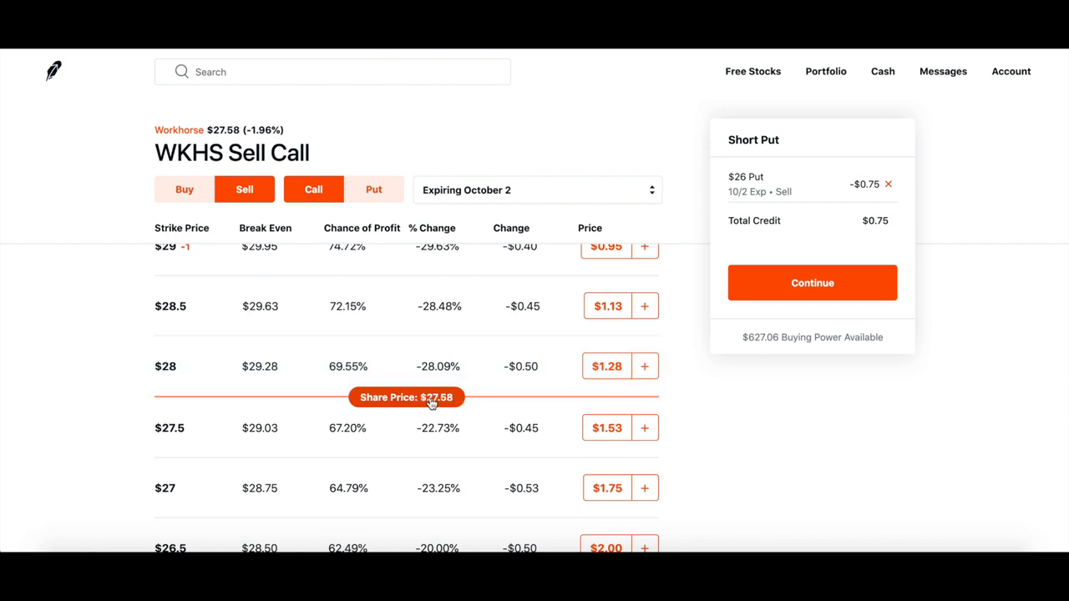
scroll("down", 3)
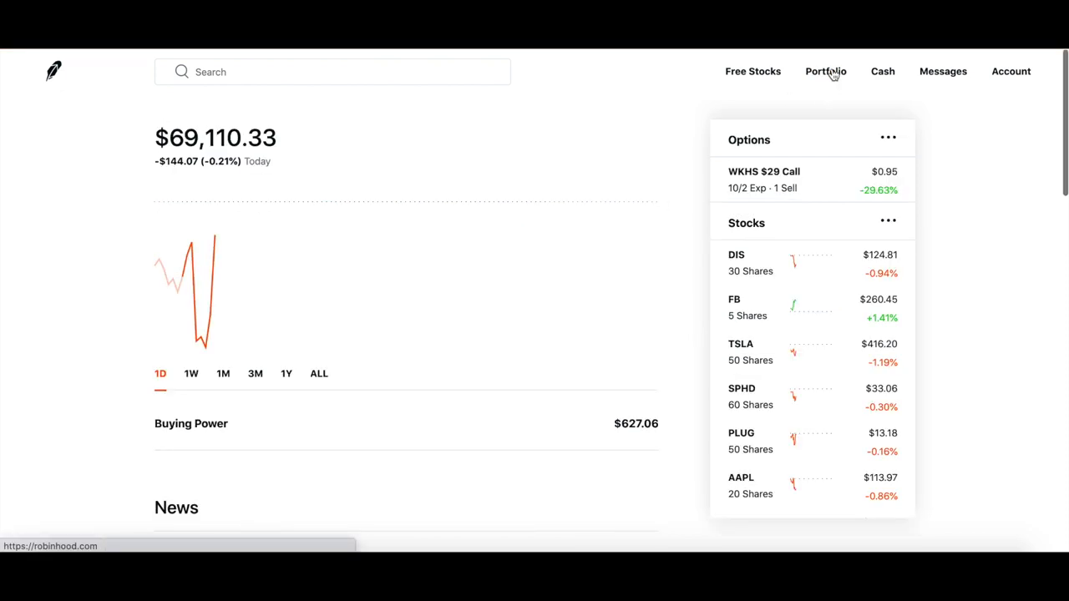
- Search 'meli', open MercadoLibre, and expand its full company description
left_click(332, 72)
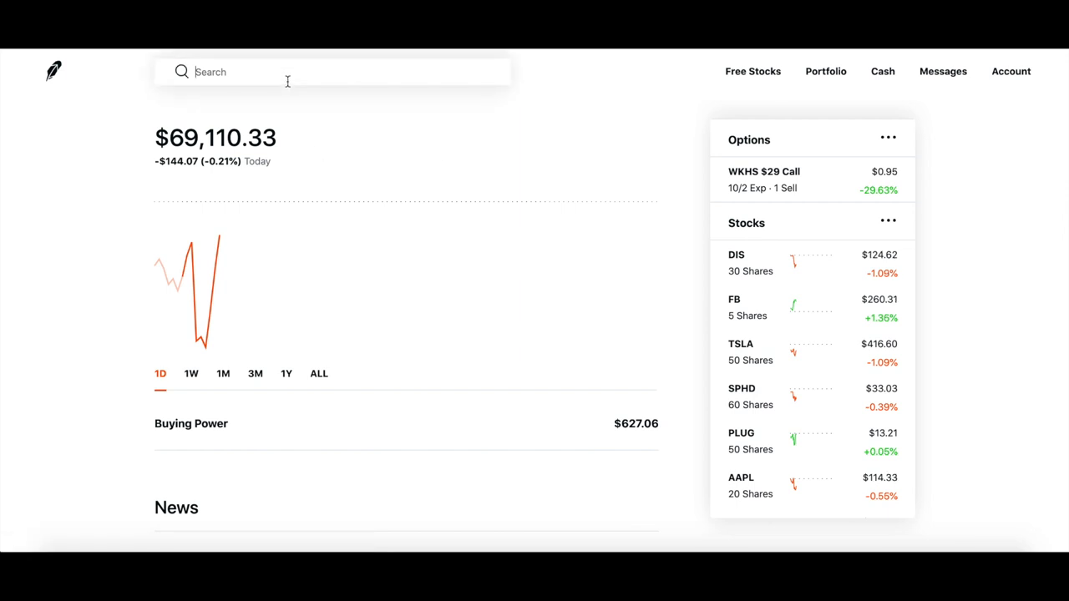
type("meli")
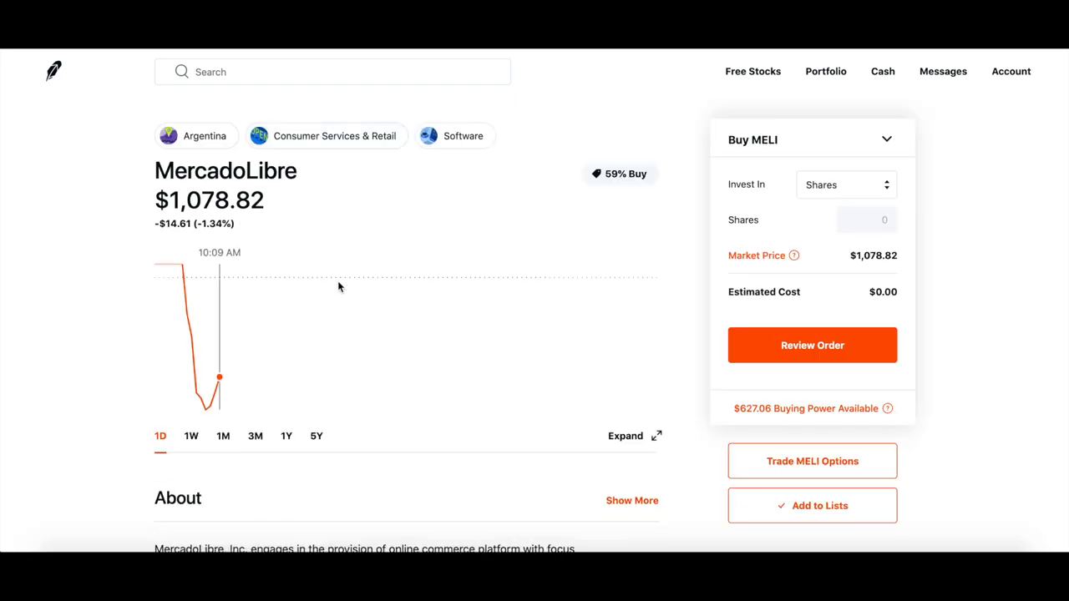
scroll("down", 3)
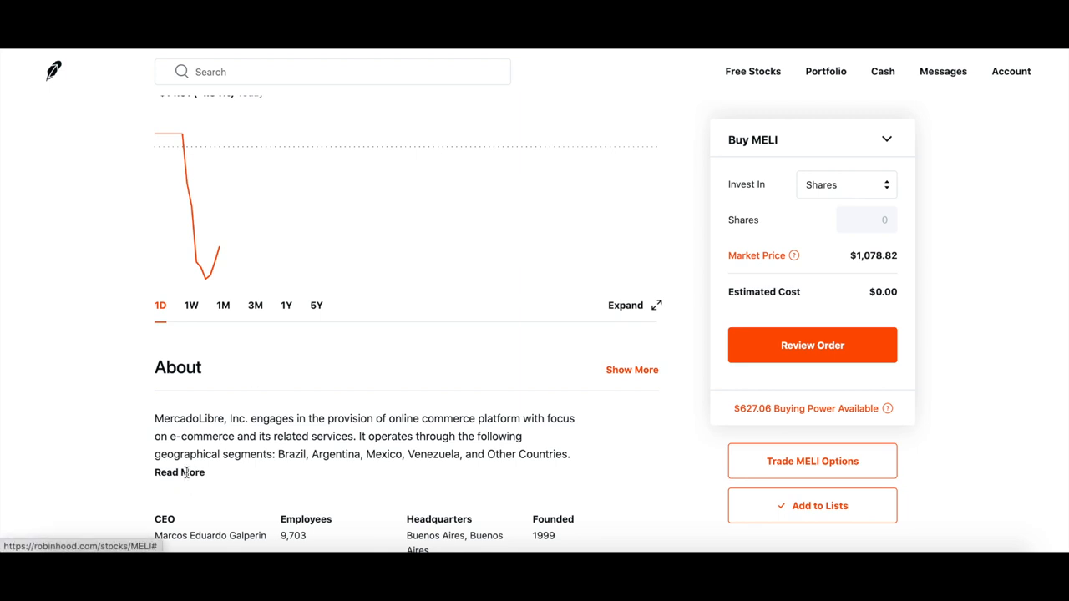
left_click(178, 472)
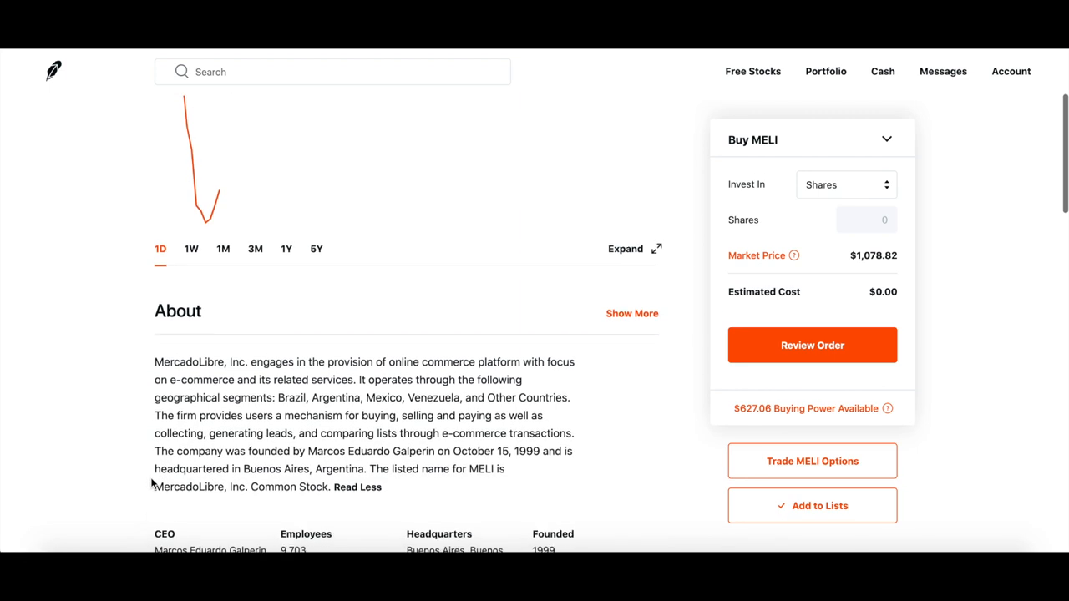
- Expand MELI's About statistics: today's high/low, open, volume and 52-week range
scroll("down", 3)
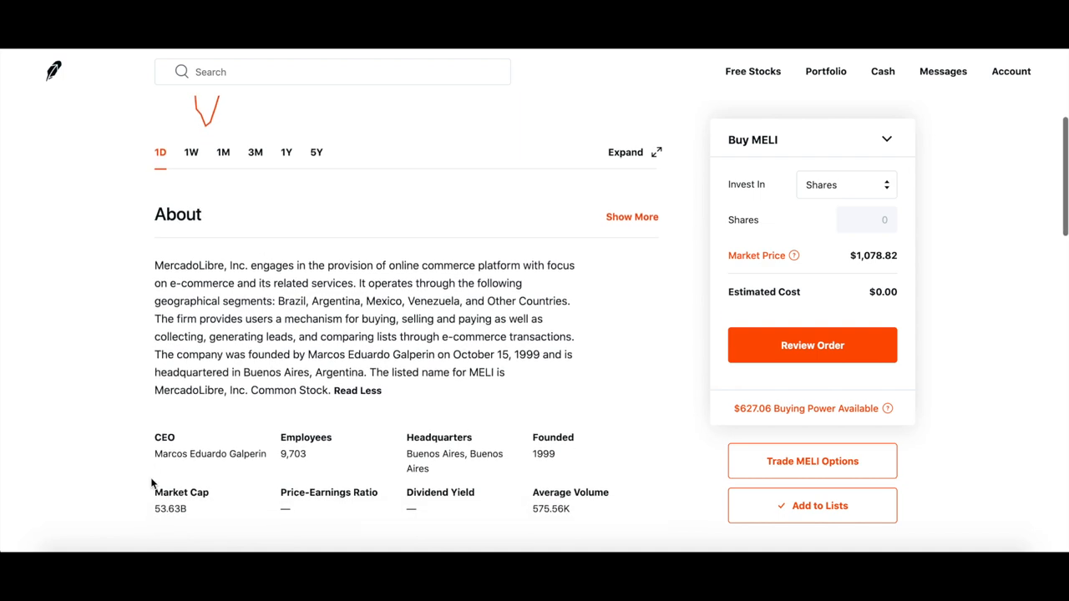
scroll("down", 3)
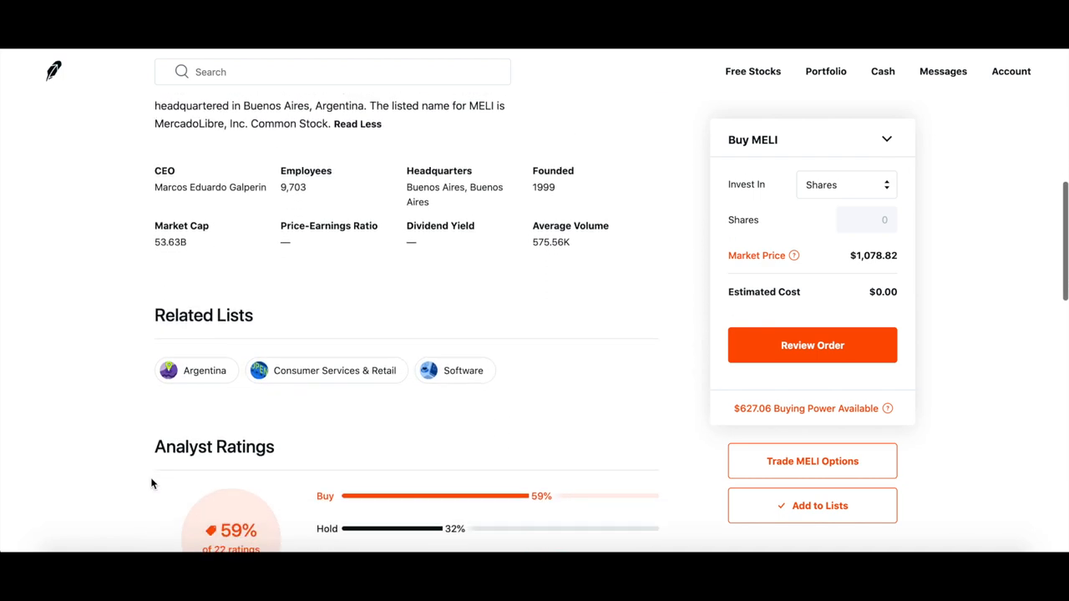
scroll("down", 3)
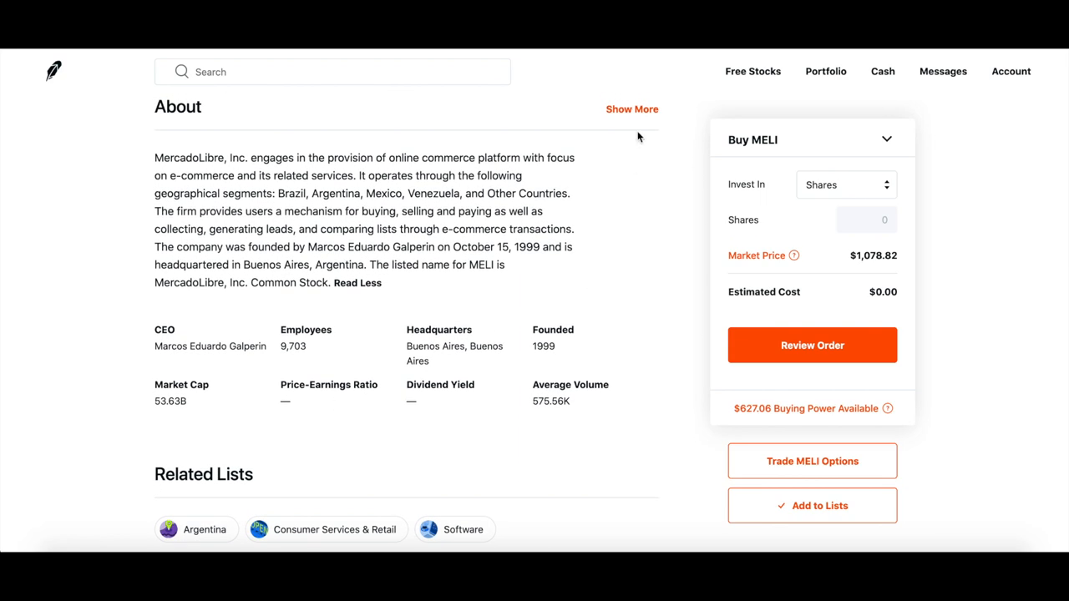
left_click(631, 109)
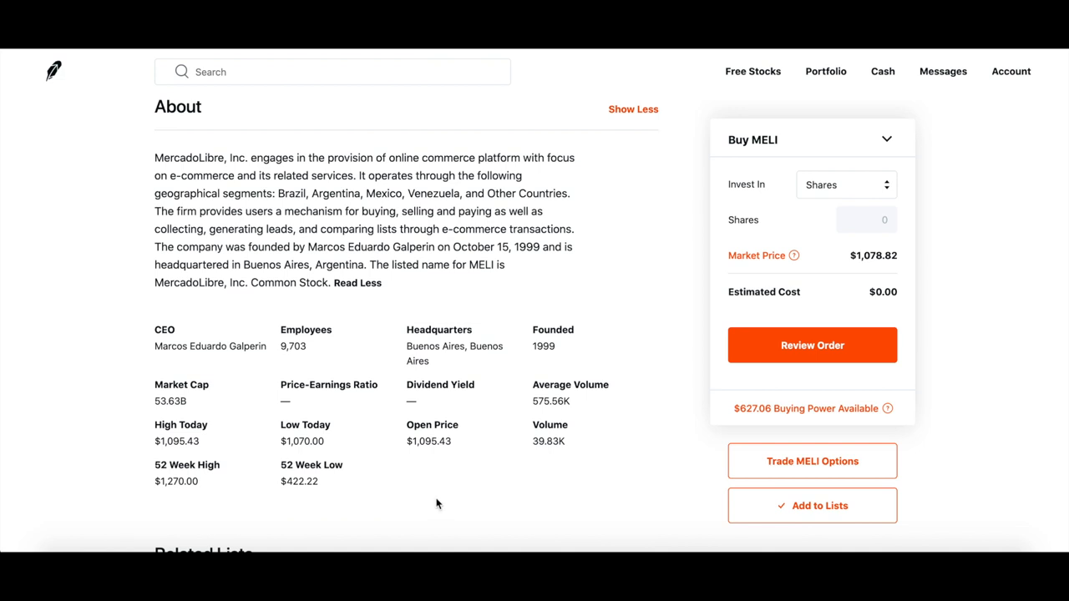
mouse_move(328, 481)
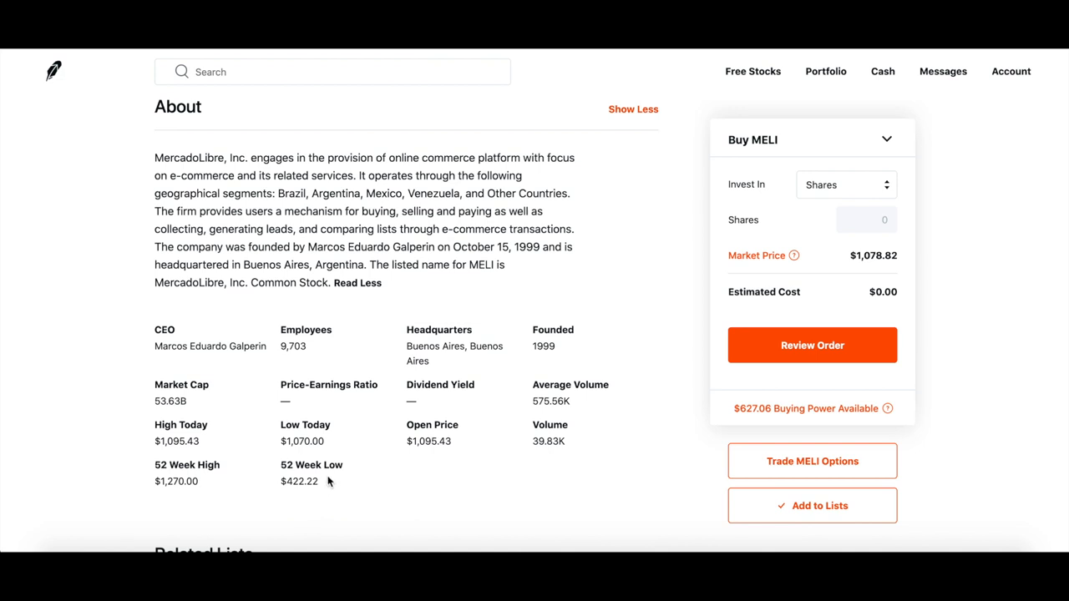
mouse_move(302, 495)
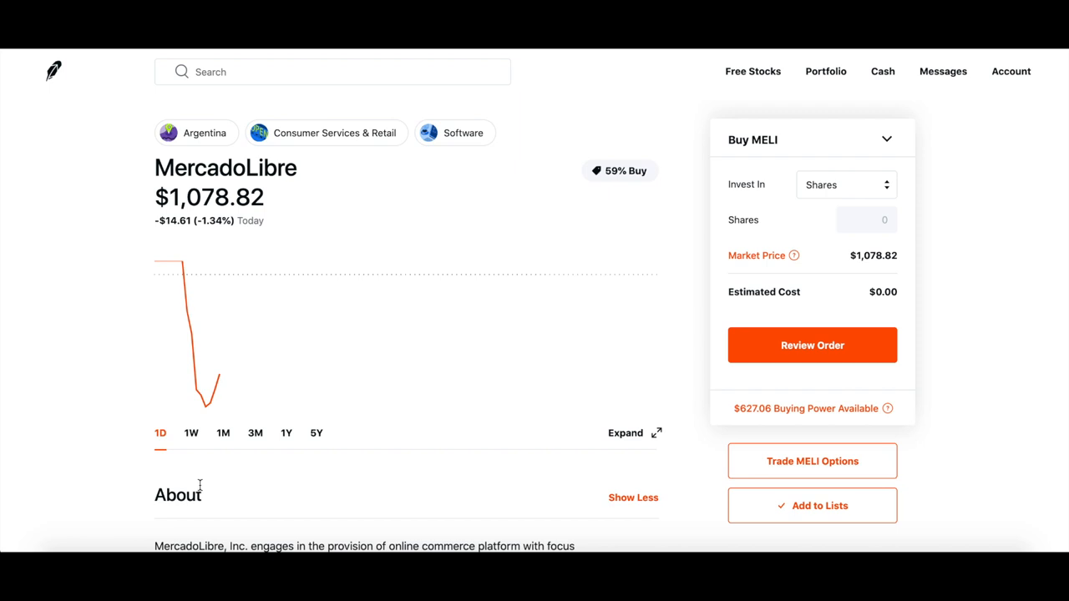
scroll("down", 3)
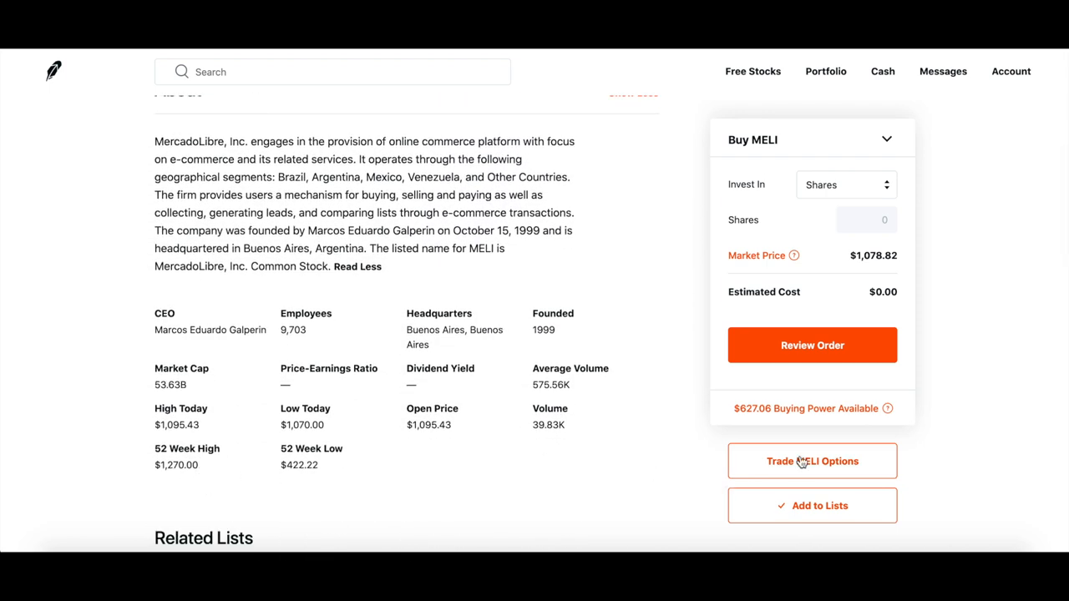
- Open the MELI October 2 Sell Put chain and scroll down to the $1,040 strike
left_click(812, 461)
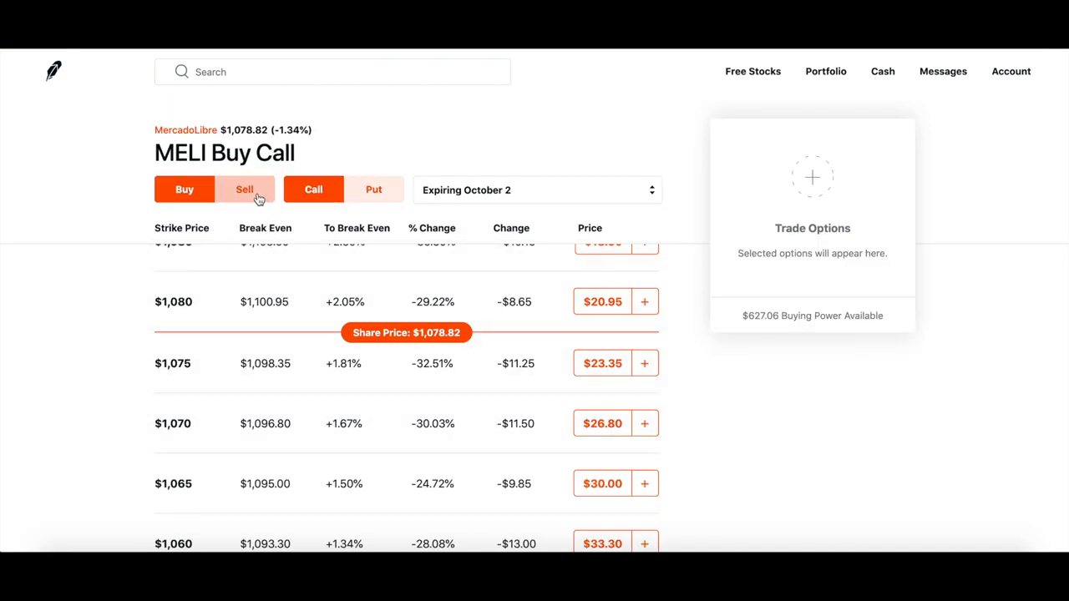
left_click(373, 188)
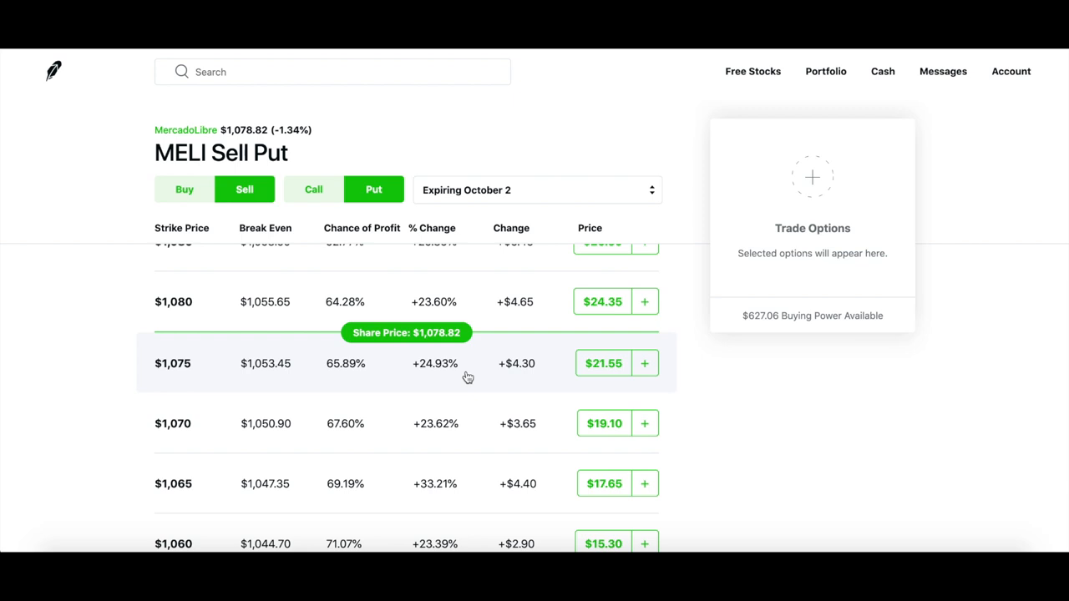
mouse_move(260, 389)
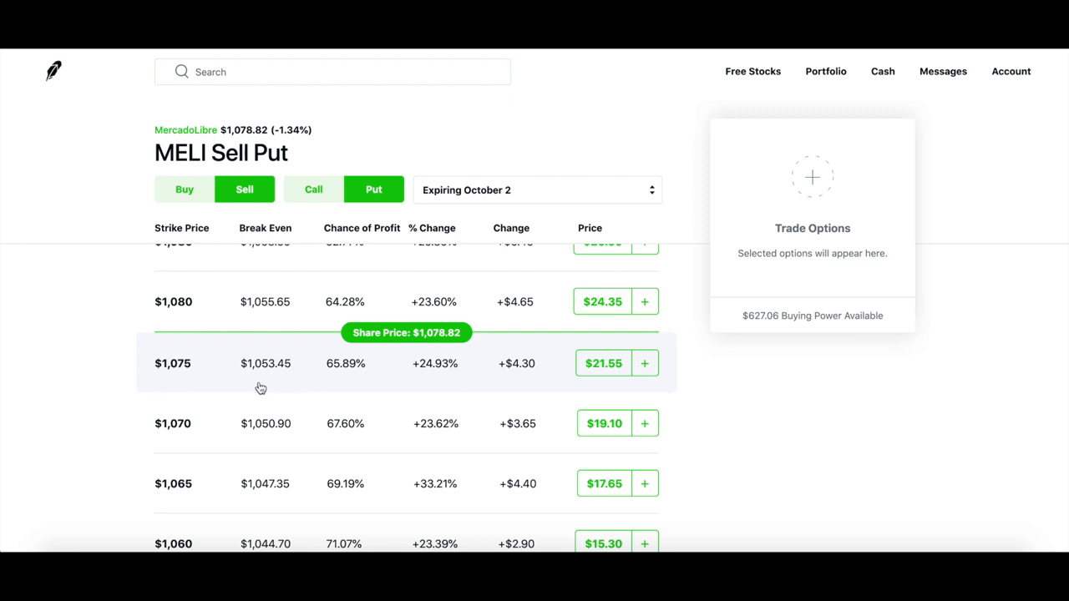
mouse_move(241, 440)
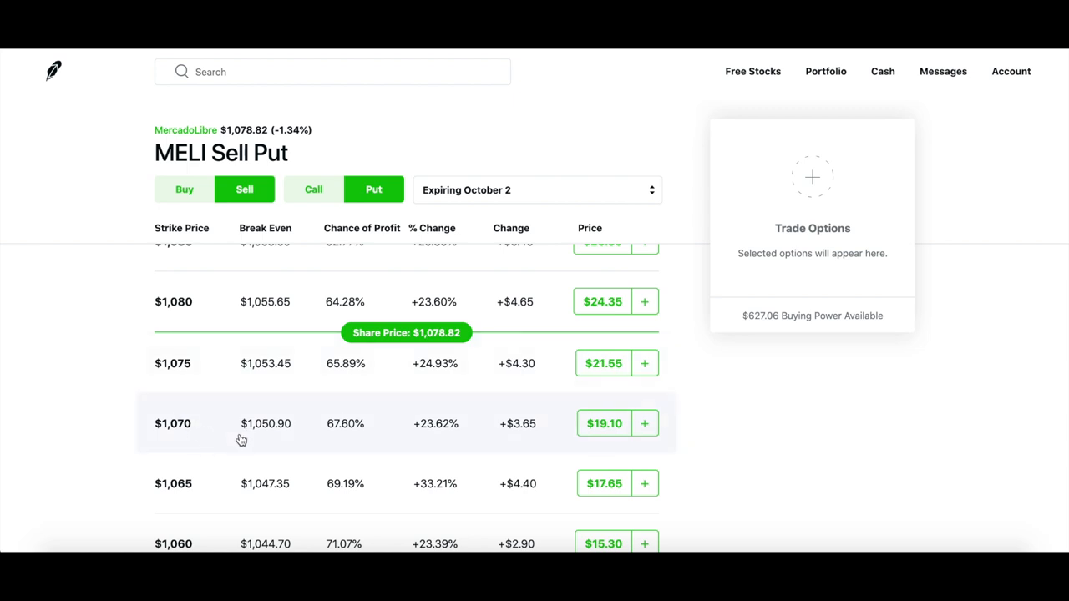
scroll("down", 3)
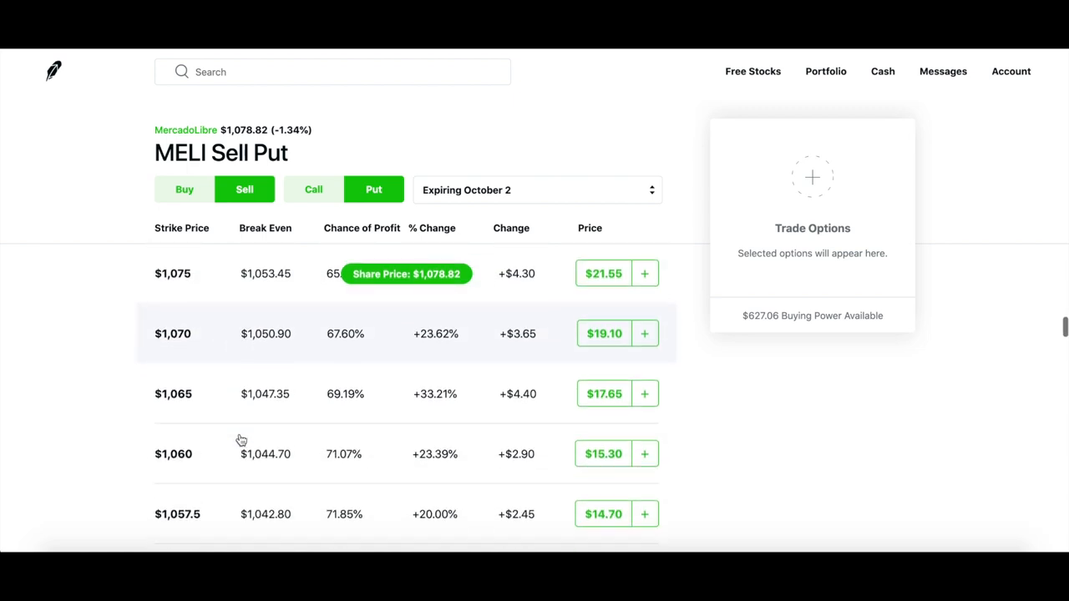
scroll("down", 3)
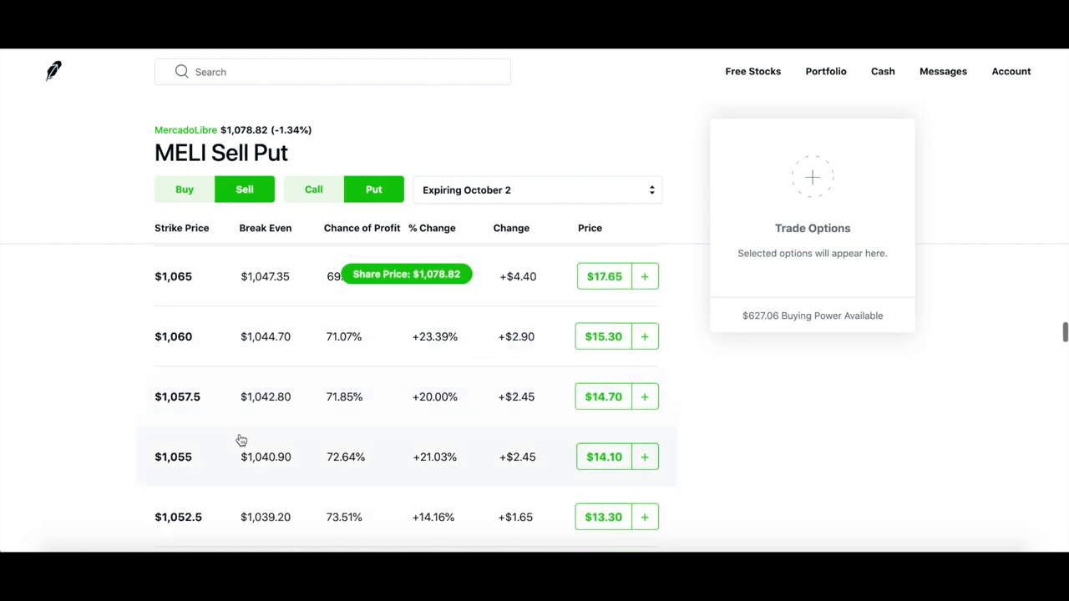
scroll("down", 3)
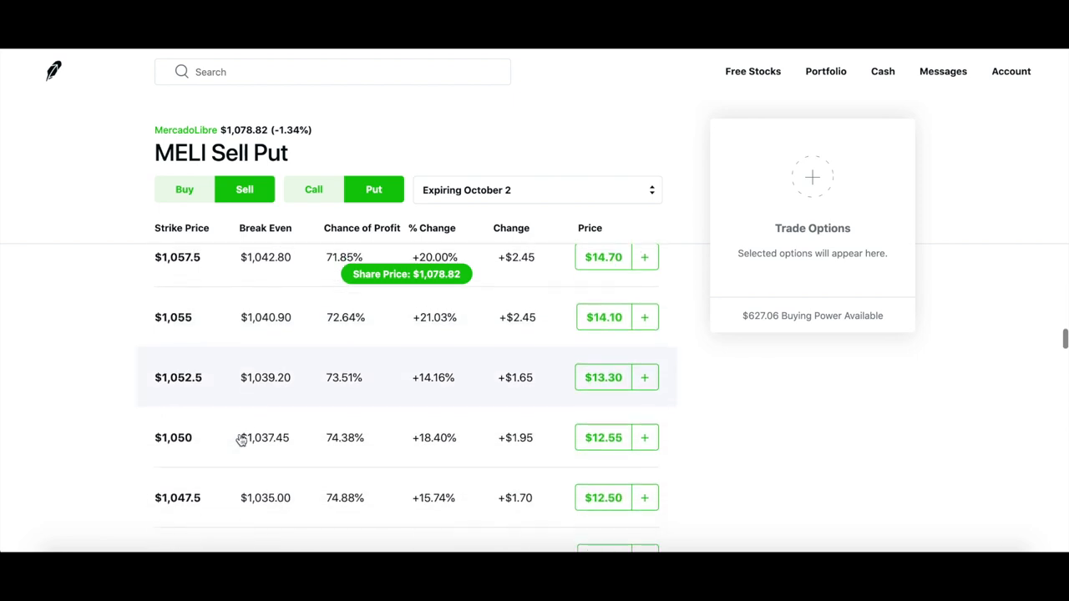
scroll("down", 3)
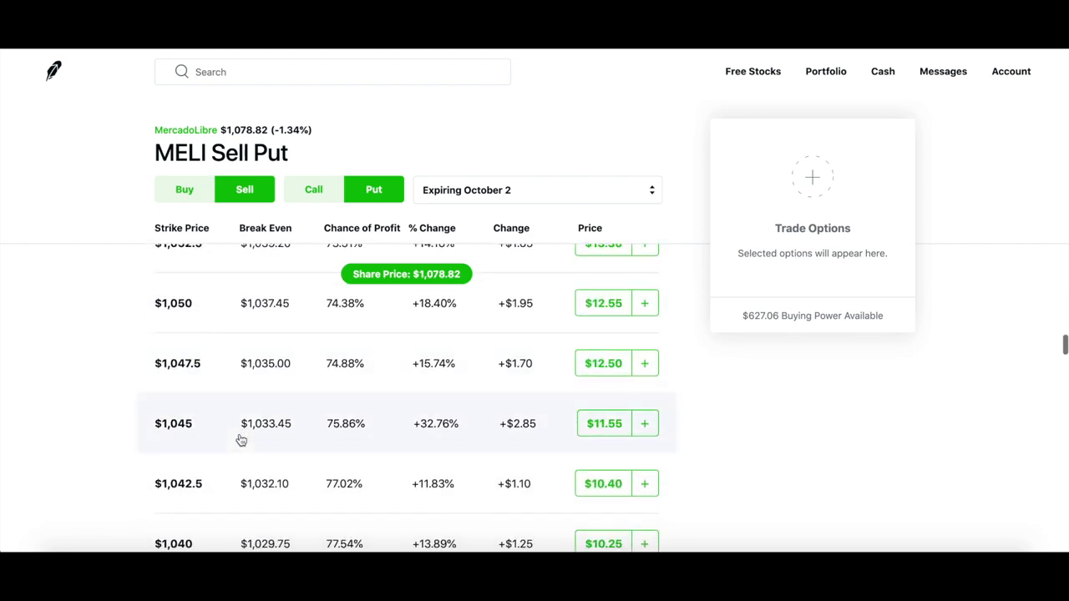
scroll("down", 3)
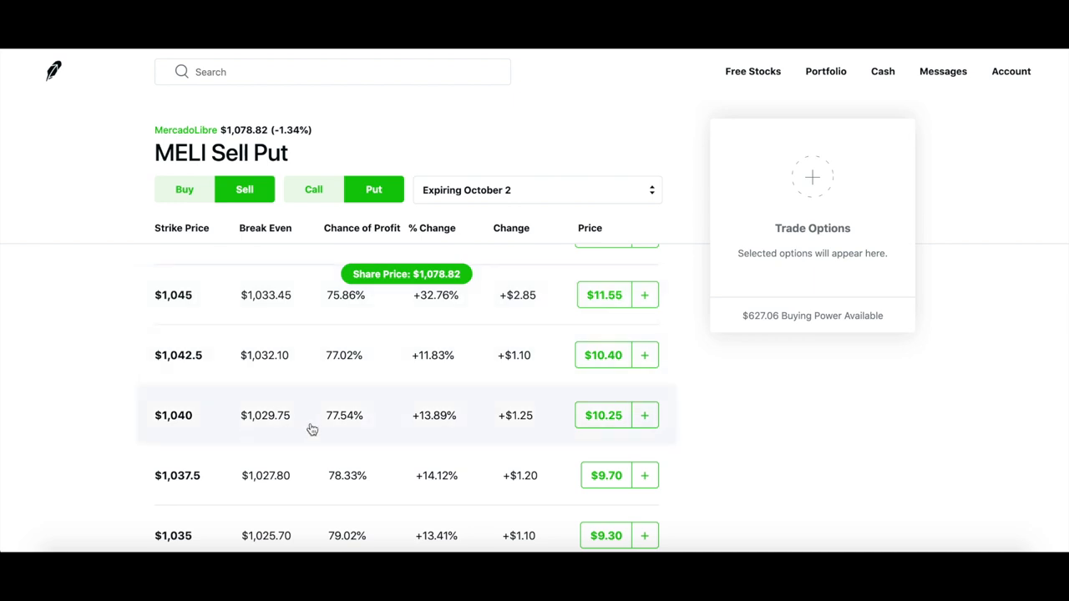
mouse_move(350, 429)
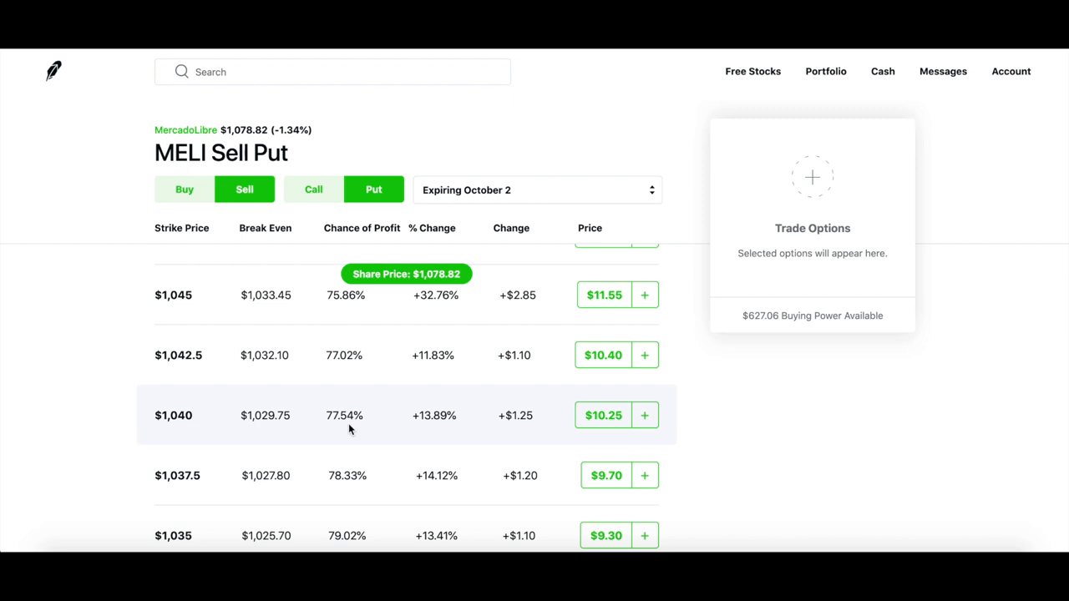
mouse_move(180, 433)
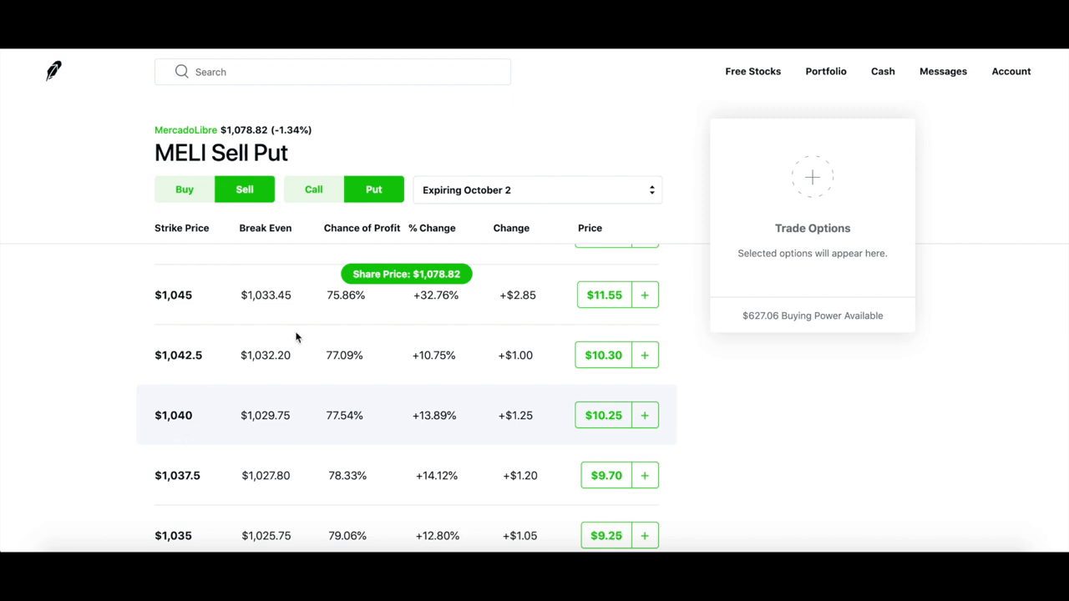
mouse_move(194, 420)
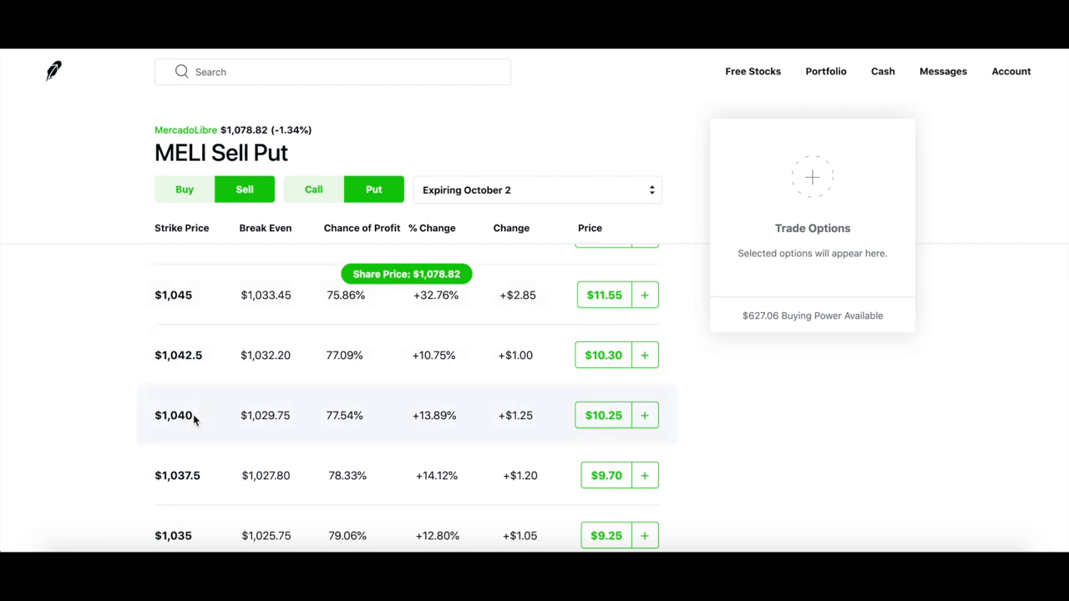
mouse_move(398, 299)
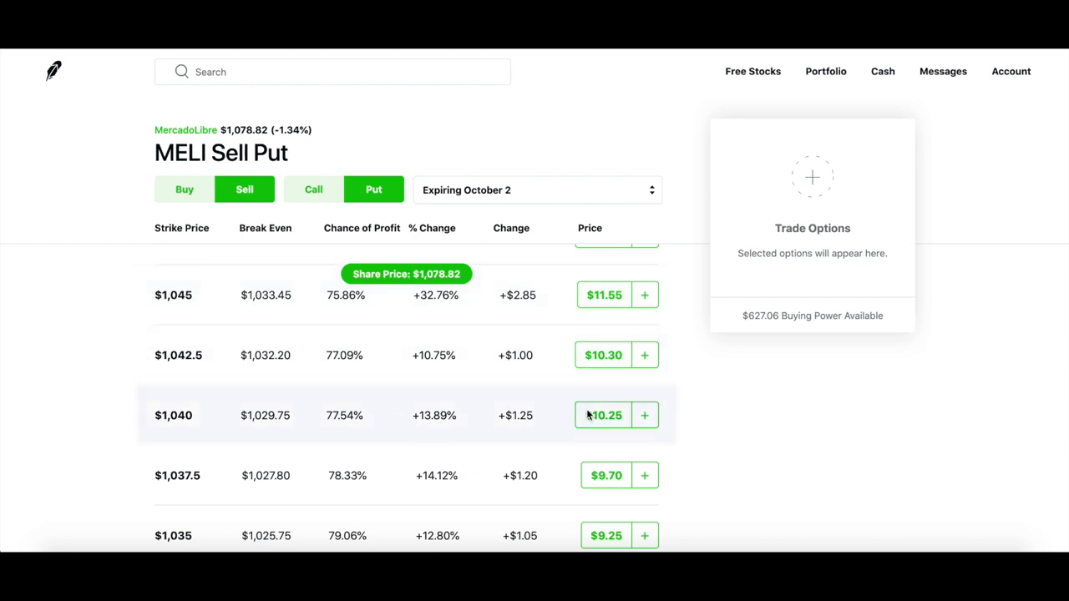
mouse_move(555, 430)
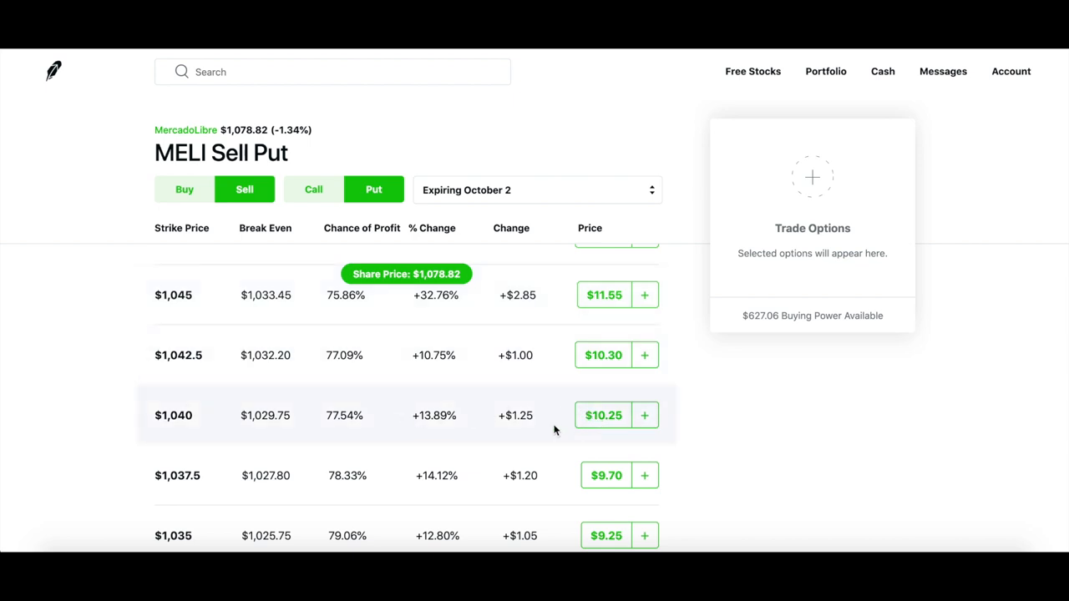
- Expand the $1,040 MELI put: bid $7.30, ask $13.20, mark $10.25, 65.31% IV
left_click(335, 415)
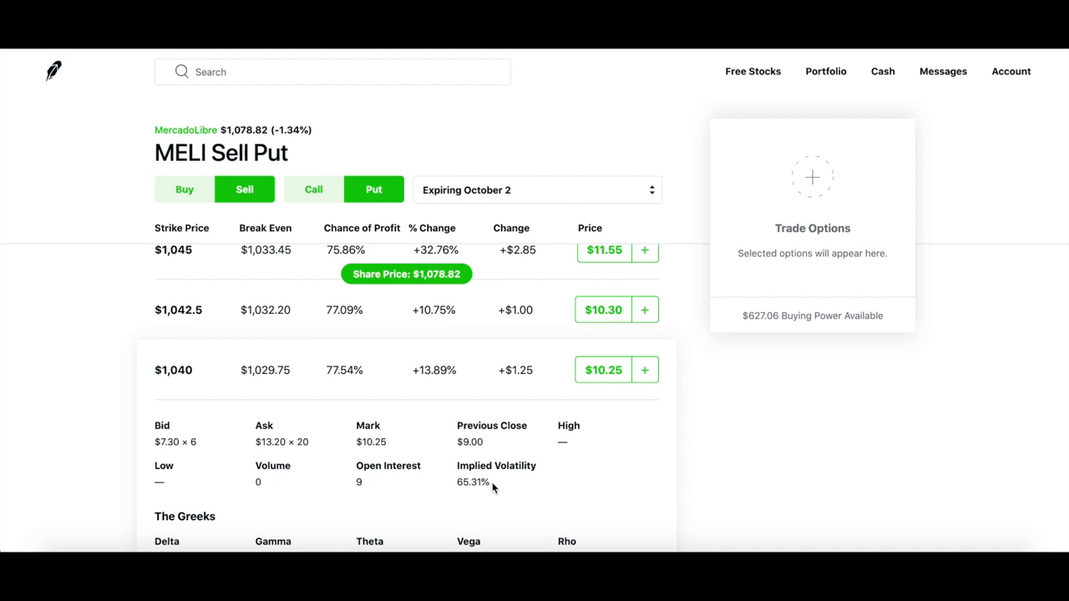
mouse_move(451, 503)
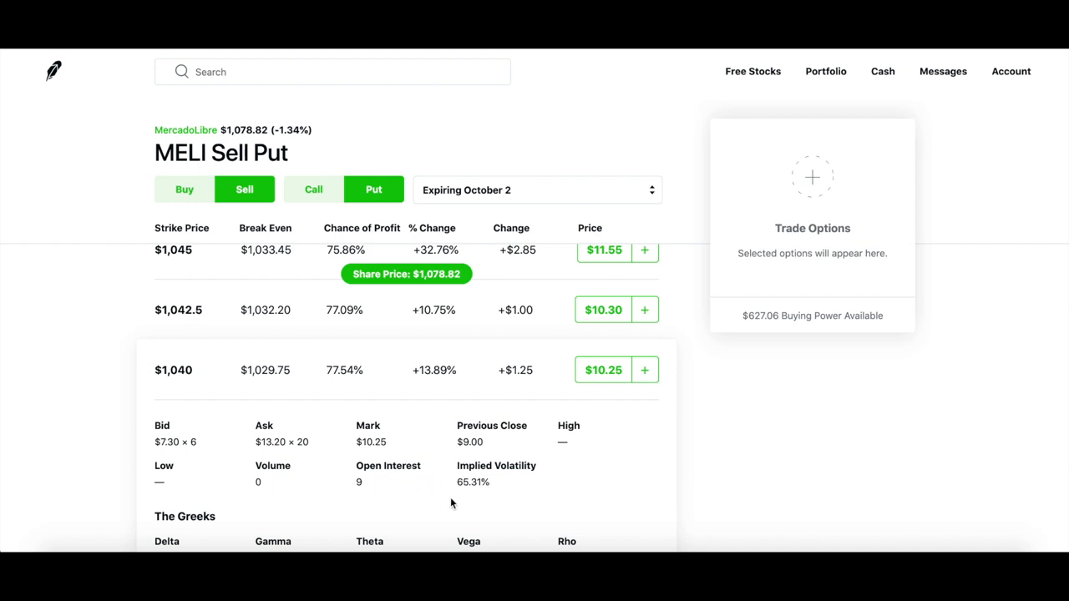
mouse_move(508, 498)
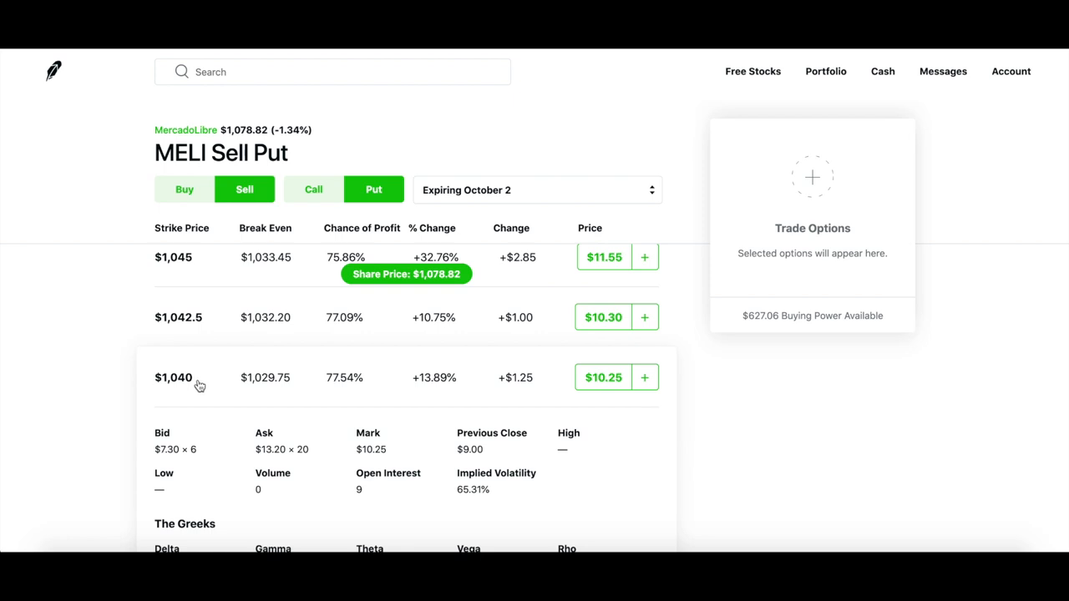
mouse_move(602, 409)
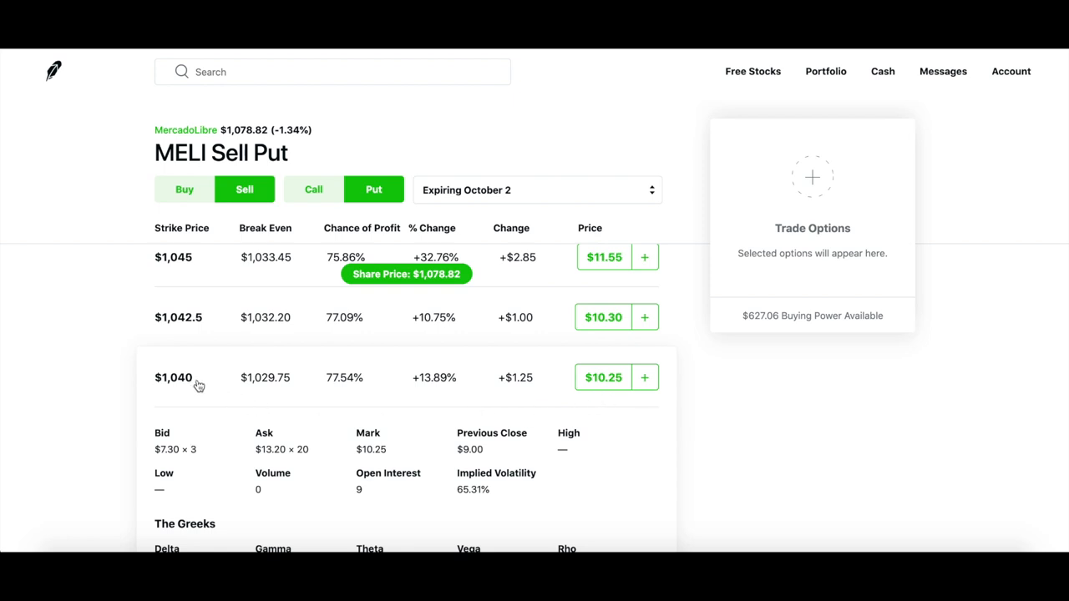
mouse_move(194, 383)
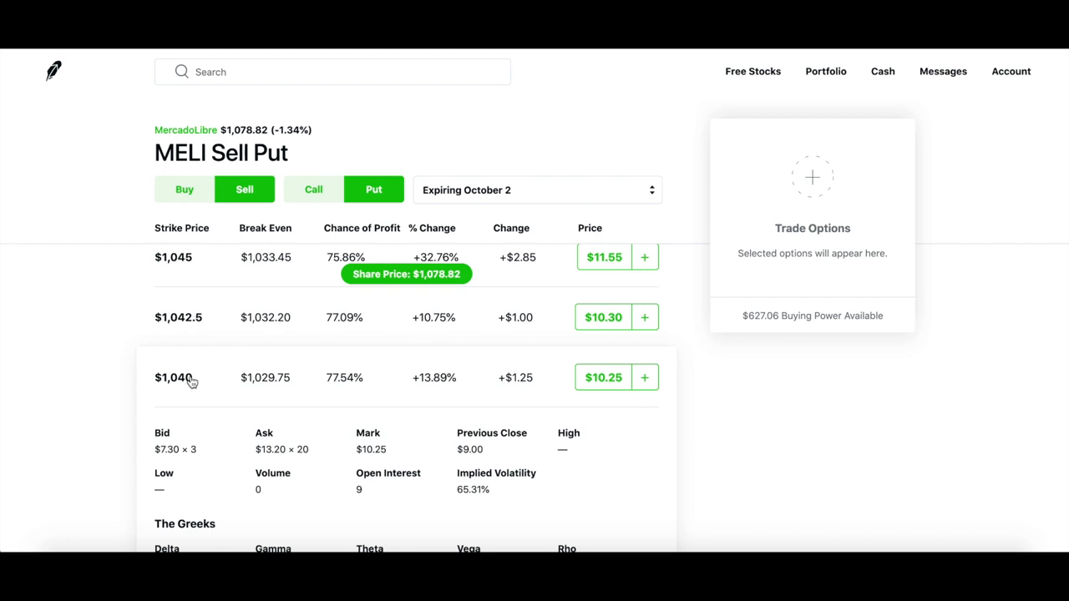
mouse_move(186, 382)
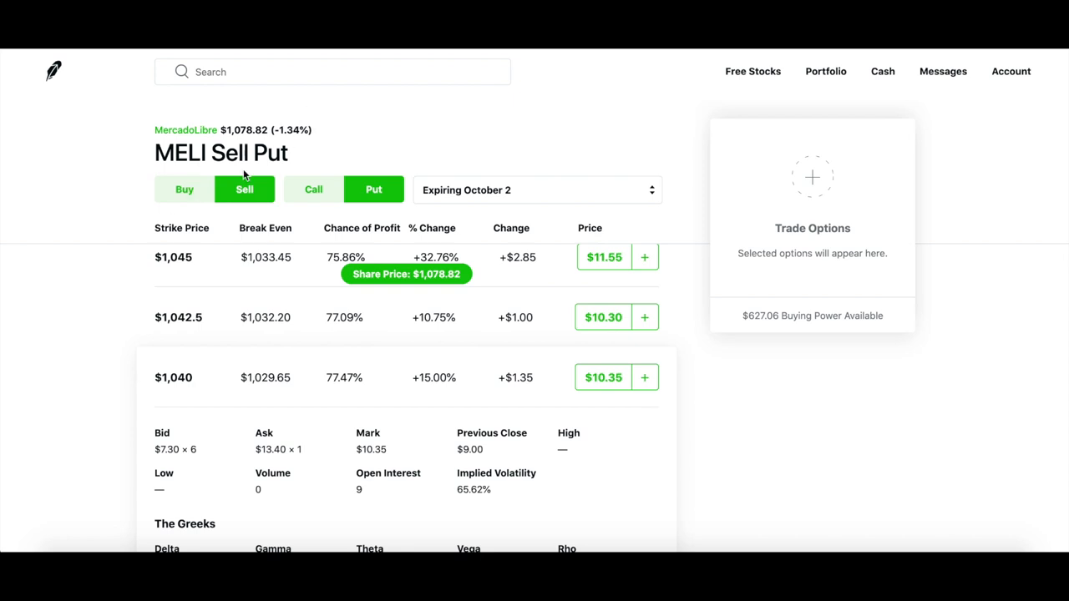
mouse_move(188, 391)
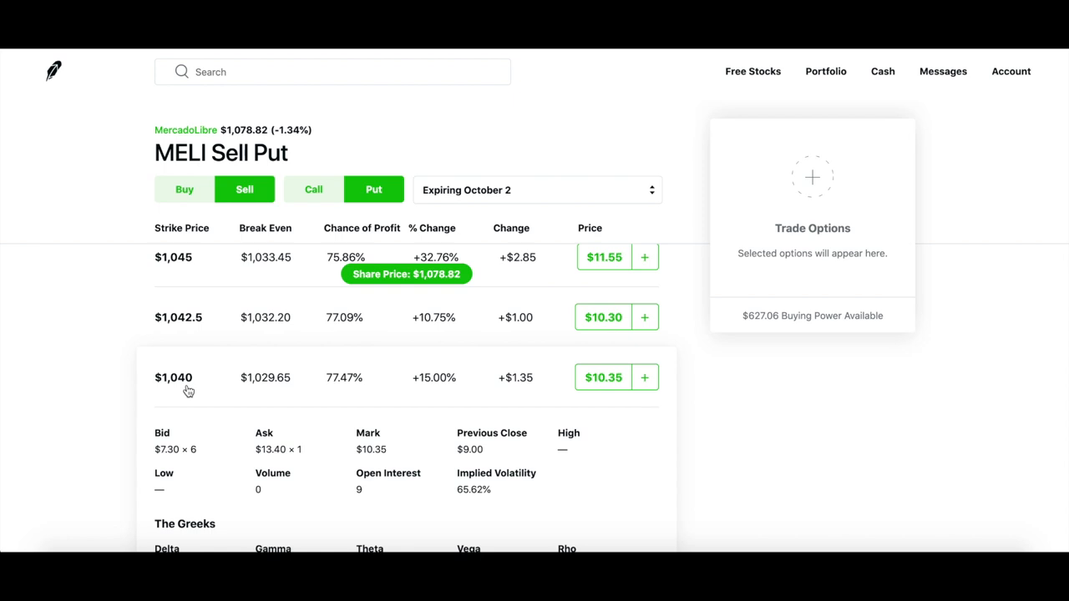
mouse_move(210, 427)
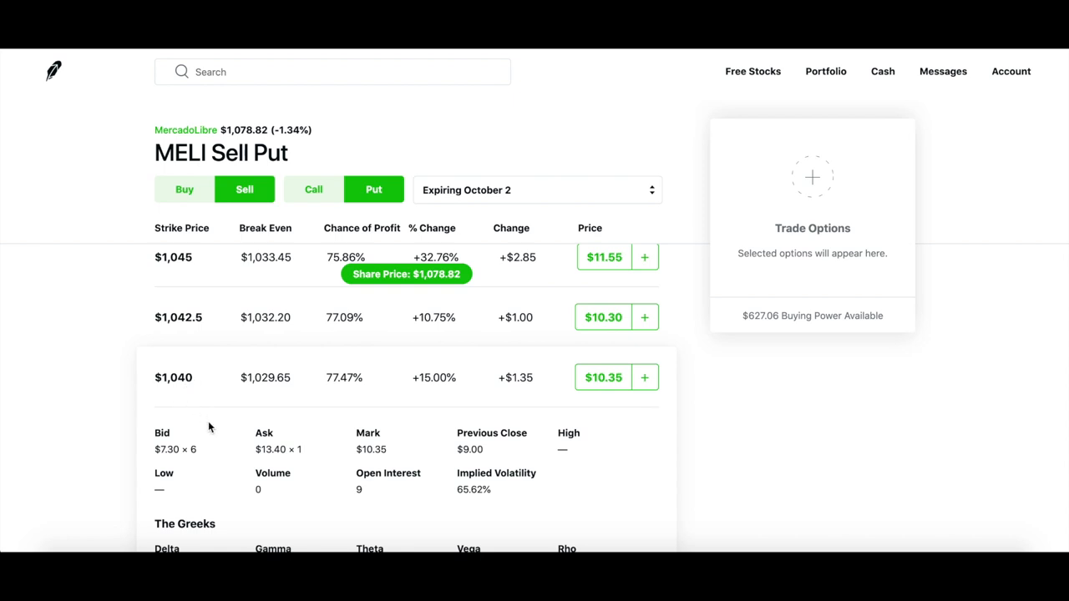
mouse_move(214, 393)
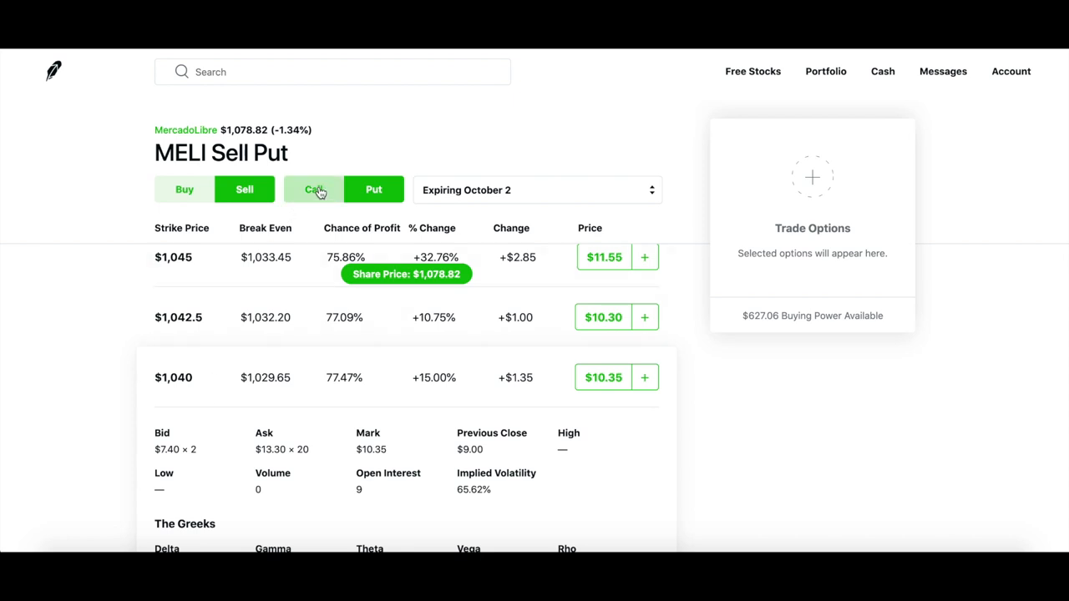
- View MELI October 2 Sell Call options, then go back to the Portfolio home page
left_click(313, 190)
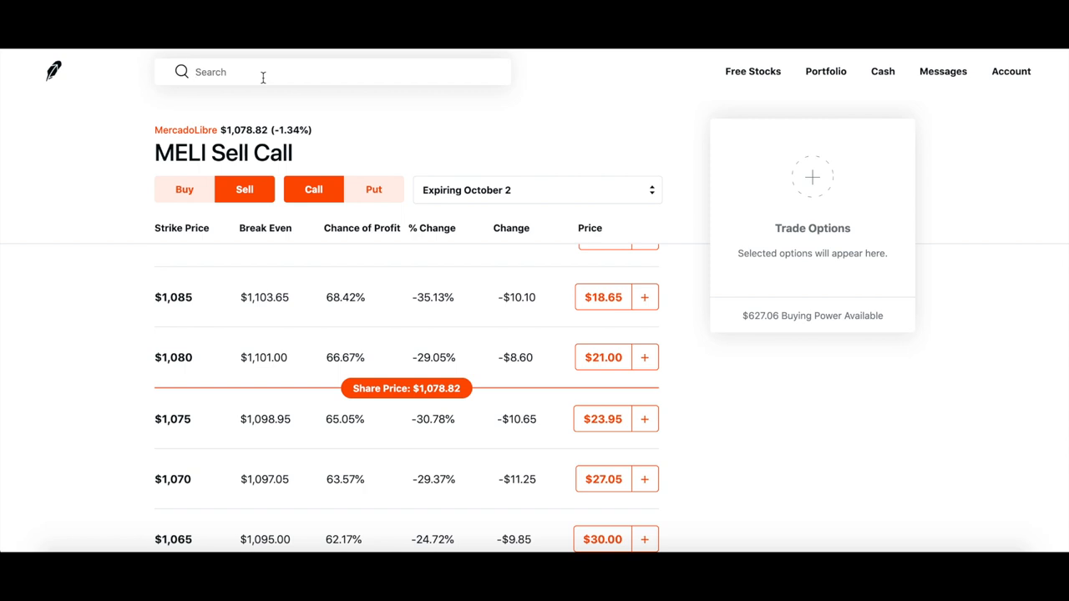
mouse_move(821, 52)
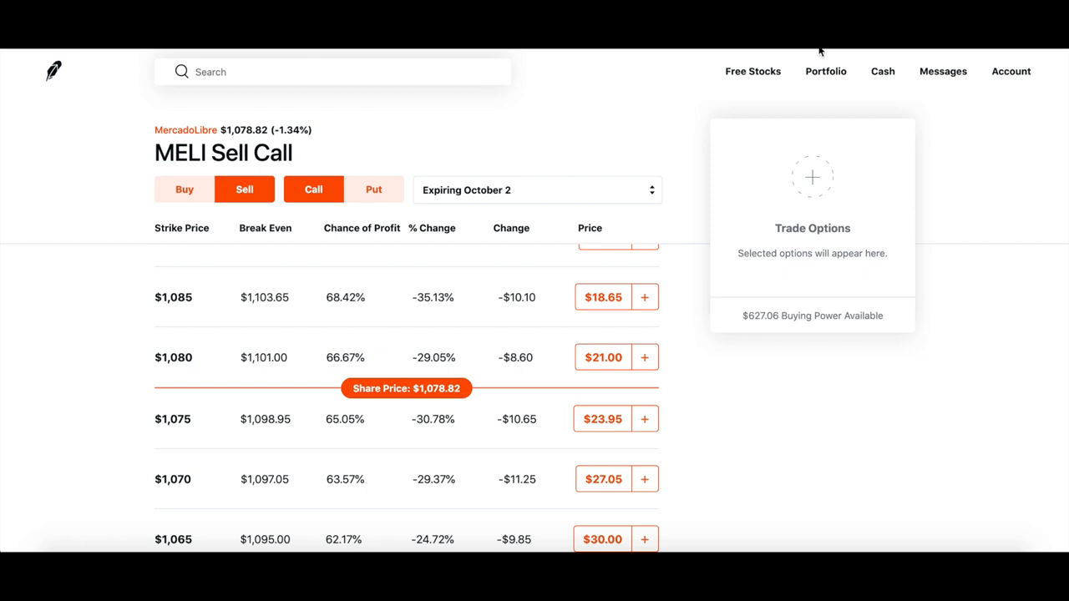
left_click(826, 71)
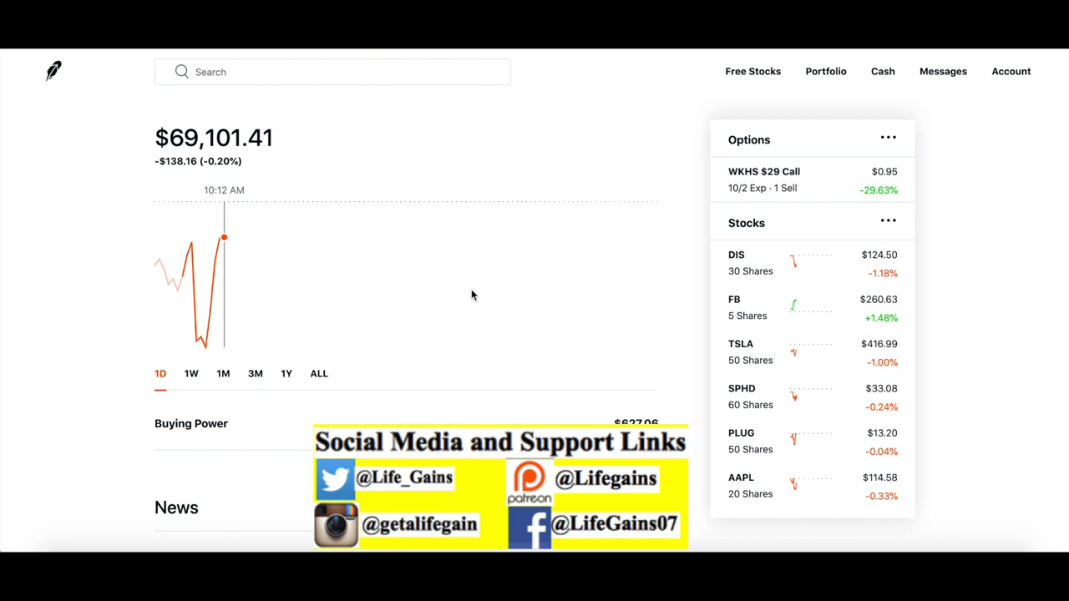
mouse_move(505, 290)
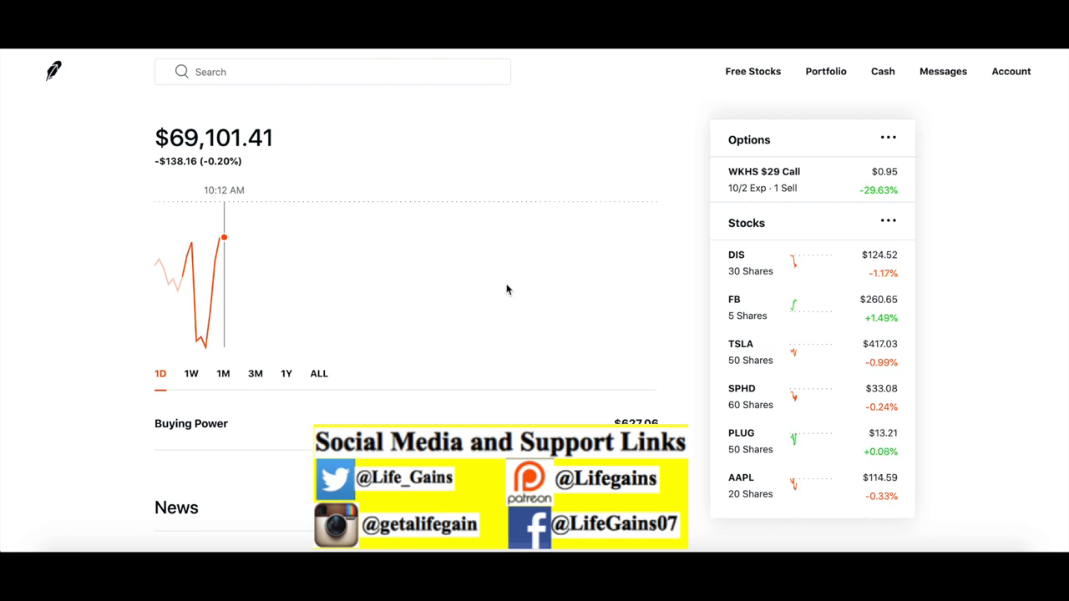